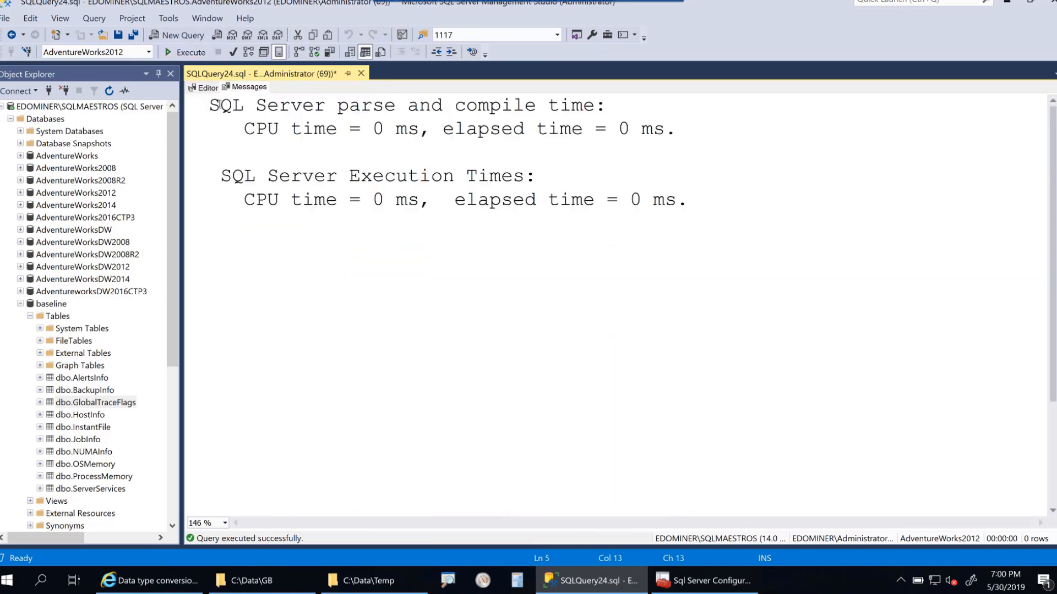
# - Return from the timing messages to the query editor text
pyautogui.click(206, 87)
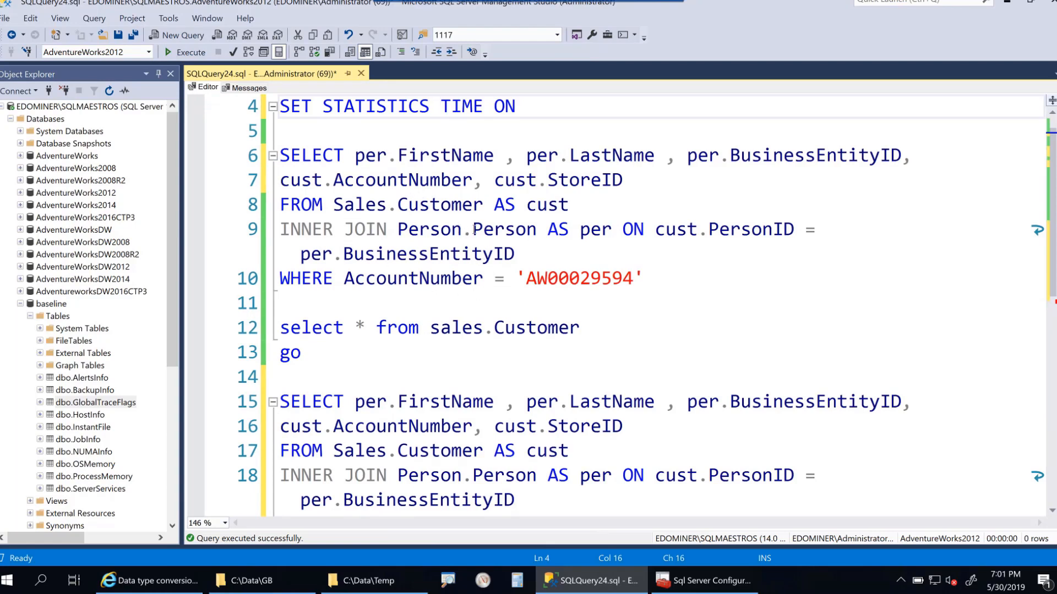
pyautogui.doubleClick(493, 230)
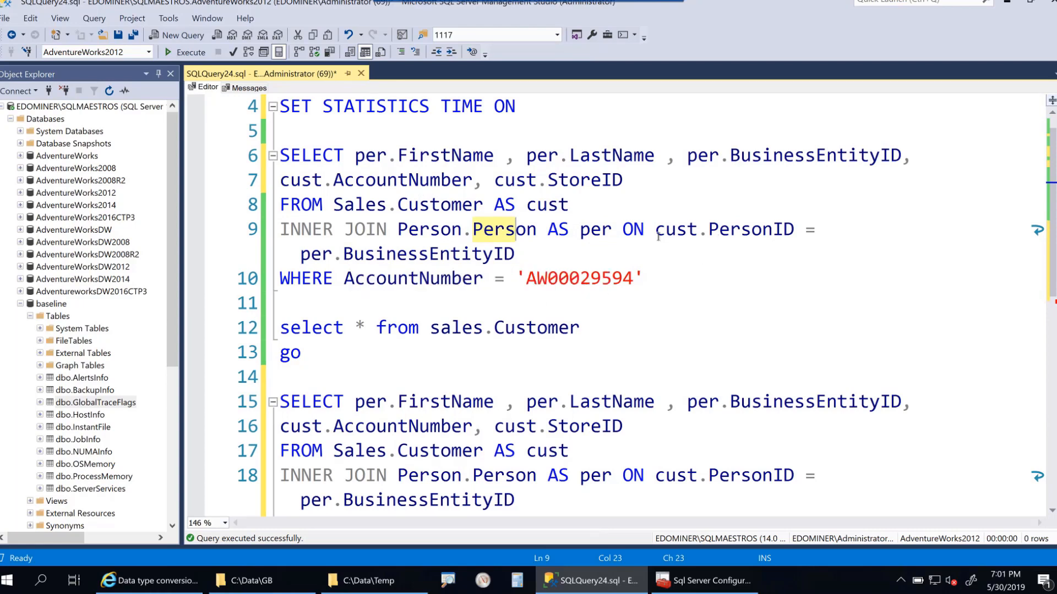
pyautogui.click(378, 205)
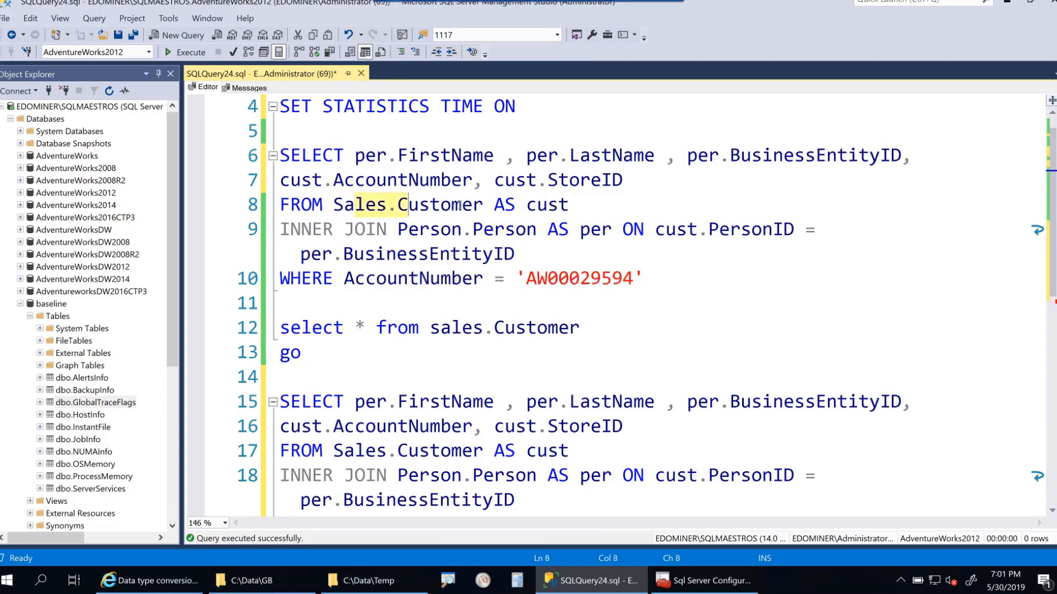
pyautogui.click(463, 229)
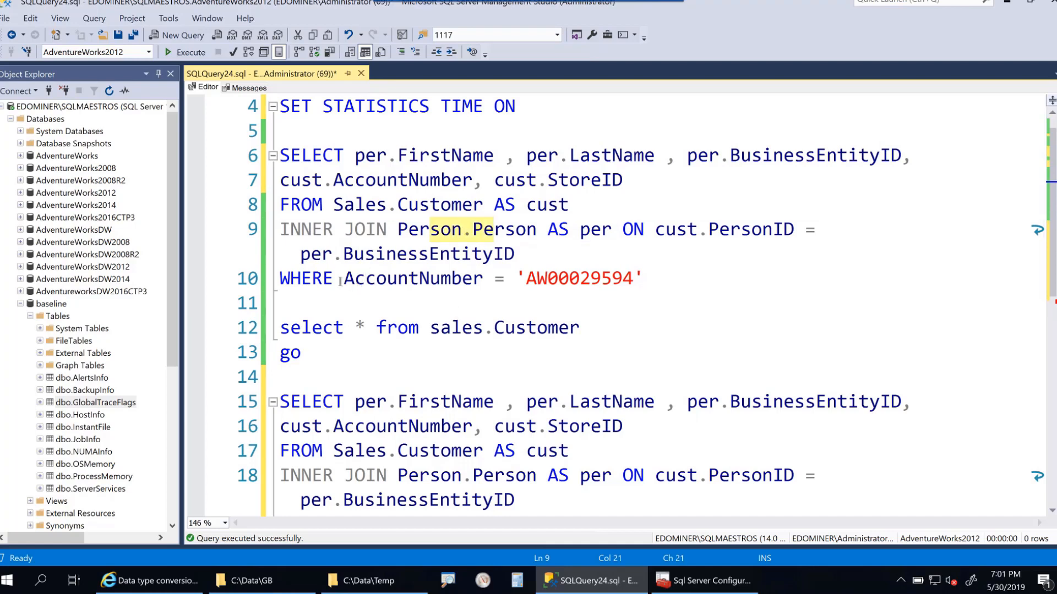
pyautogui.doubleClick(408, 277)
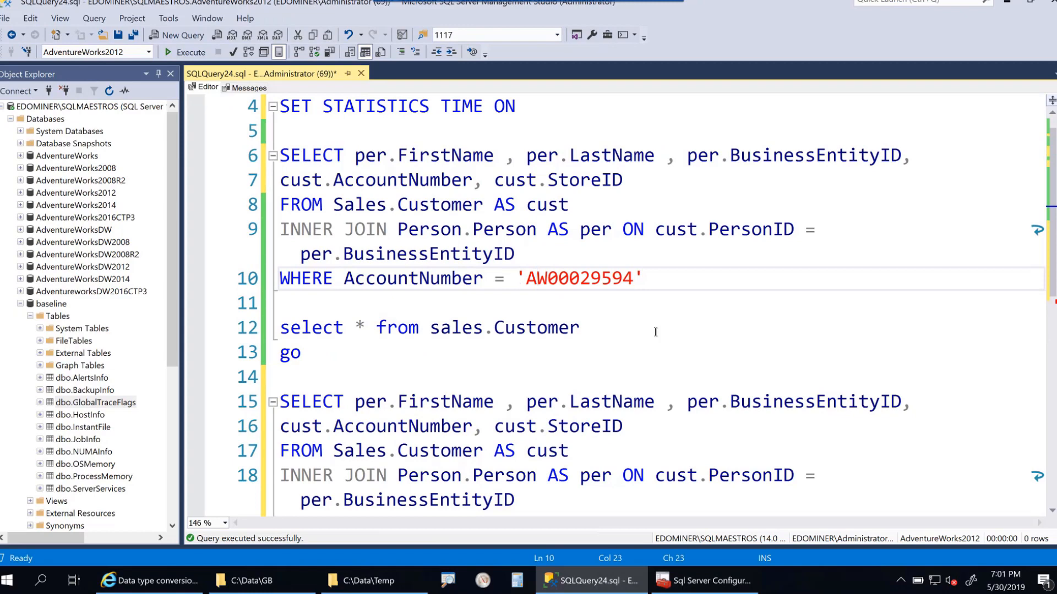
# - Prefix the account number literal with N, making it N'AW00029594', and inspect the literal
pyautogui.write('N')
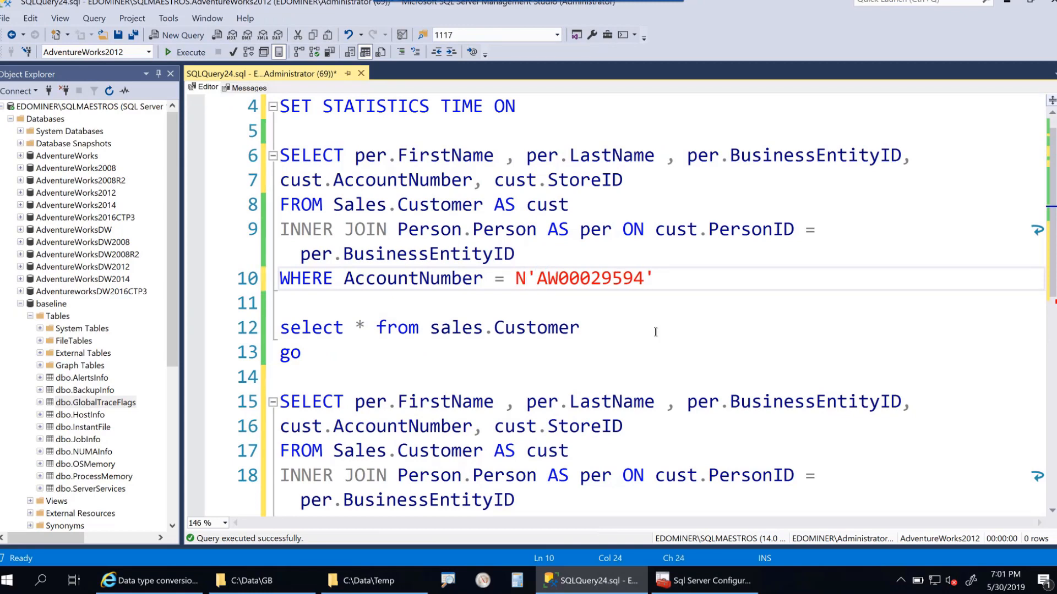
pyautogui.scroll(3)
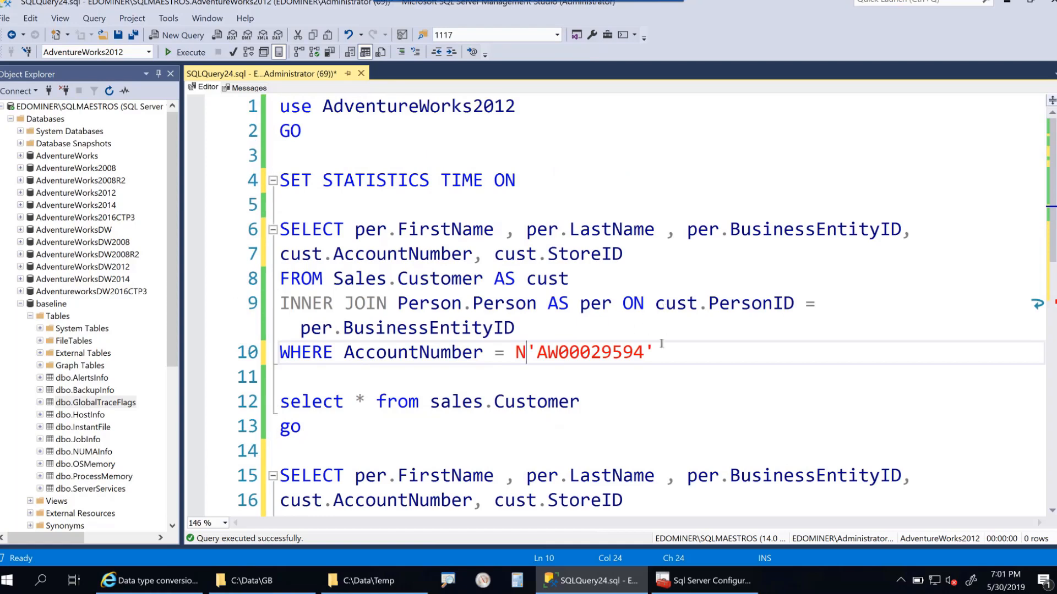
pyautogui.doubleClick(586, 352)
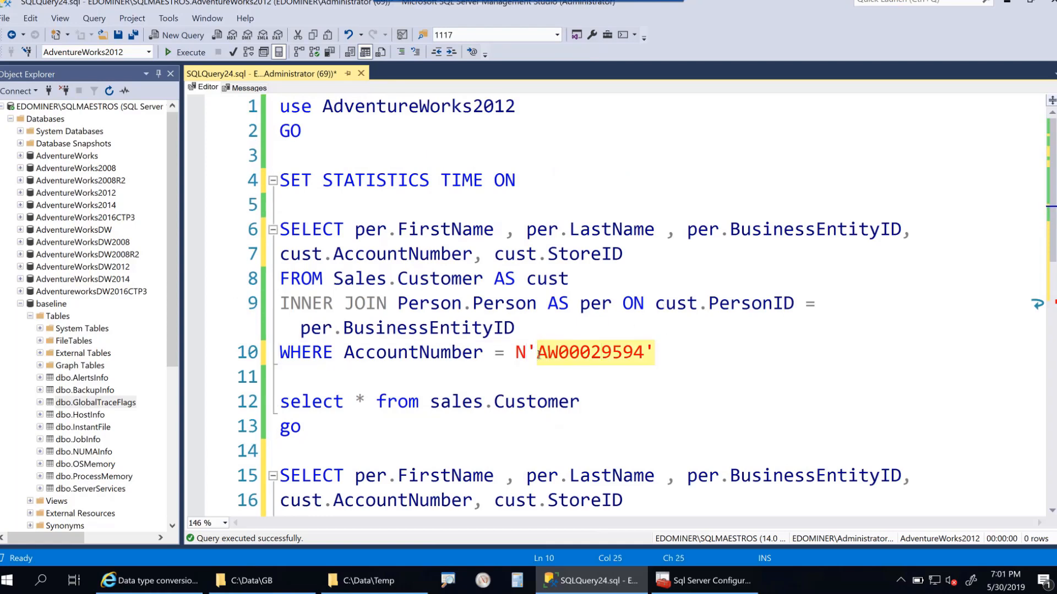
pyautogui.click(509, 378)
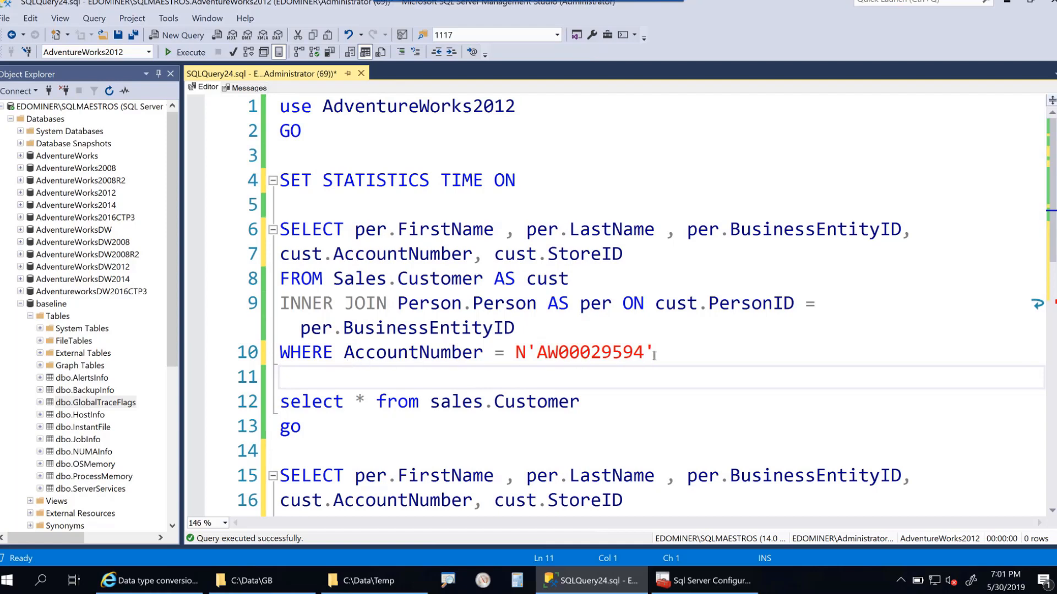
pyautogui.doubleClick(583, 353)
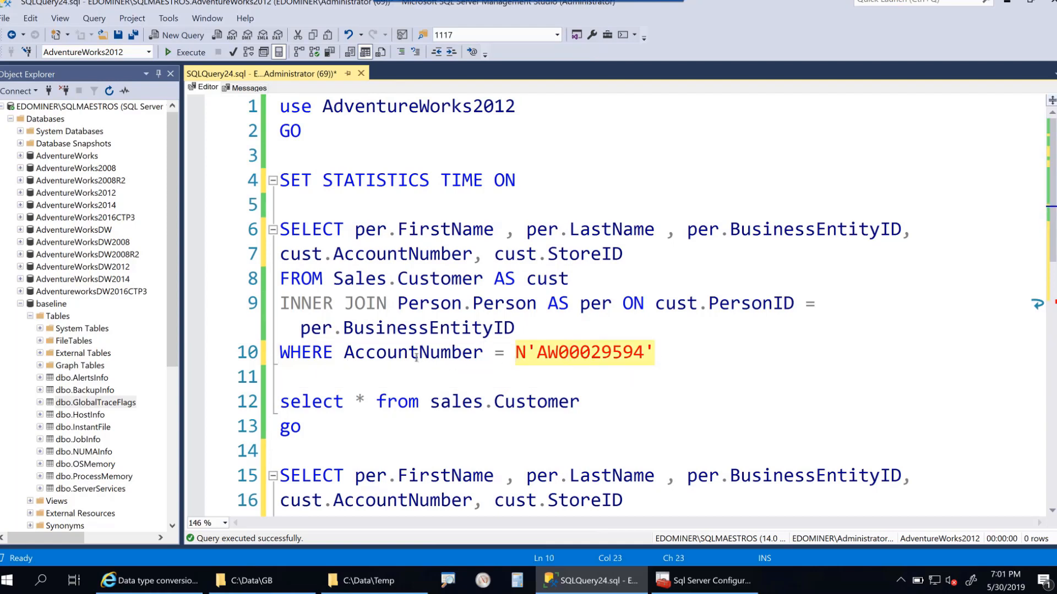
pyautogui.moveTo(413, 352)
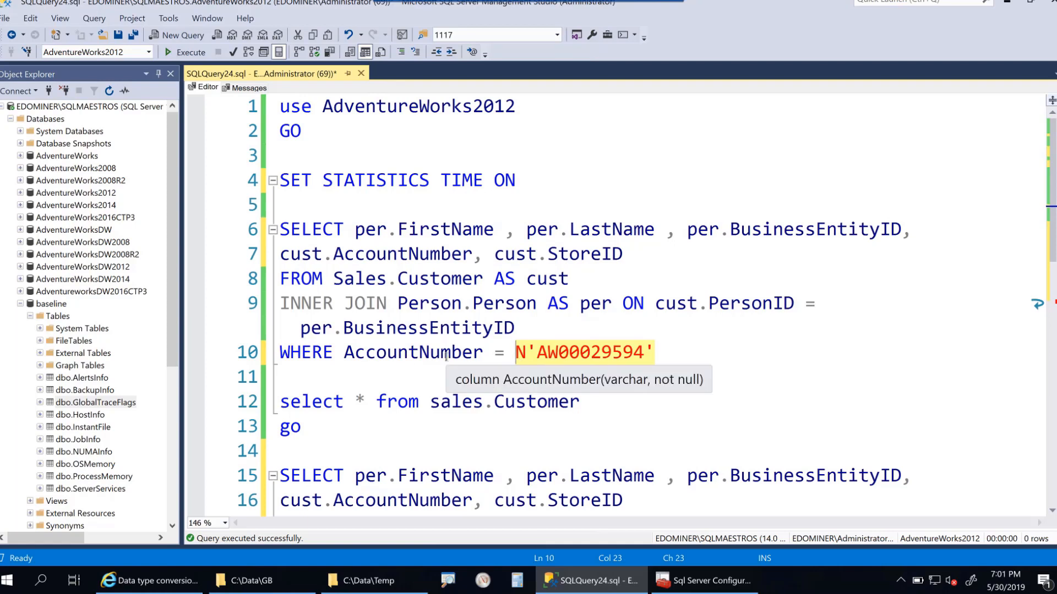
pyautogui.moveTo(605, 358)
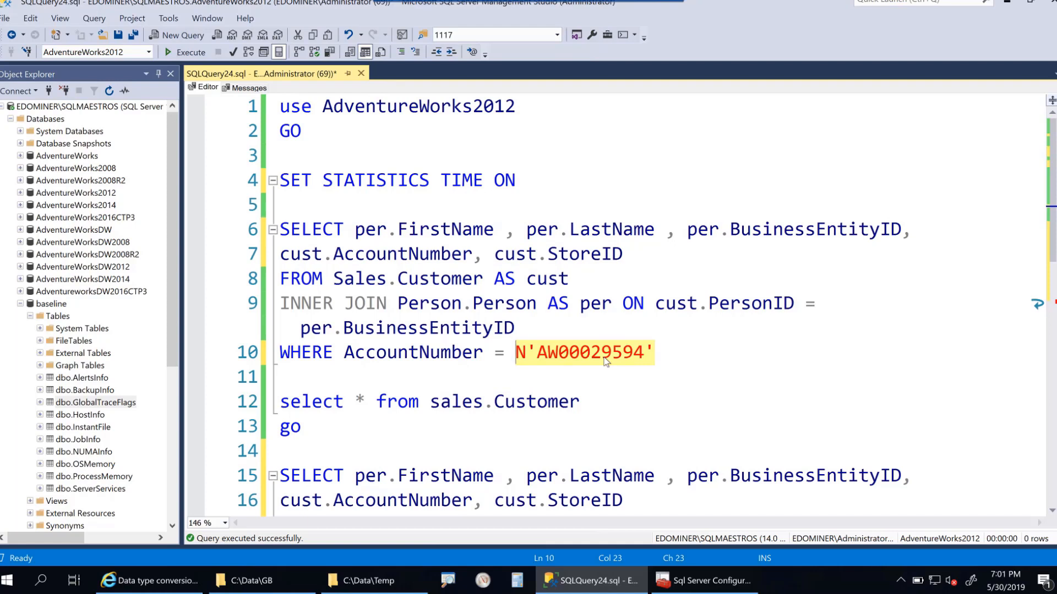
pyautogui.click(578, 376)
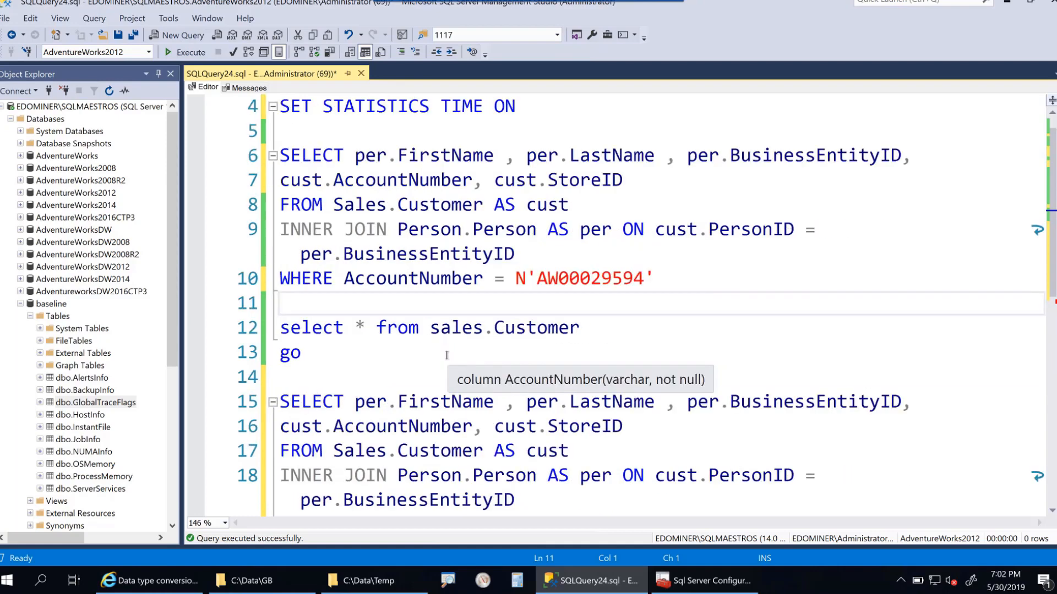
pyautogui.moveTo(680, 290)
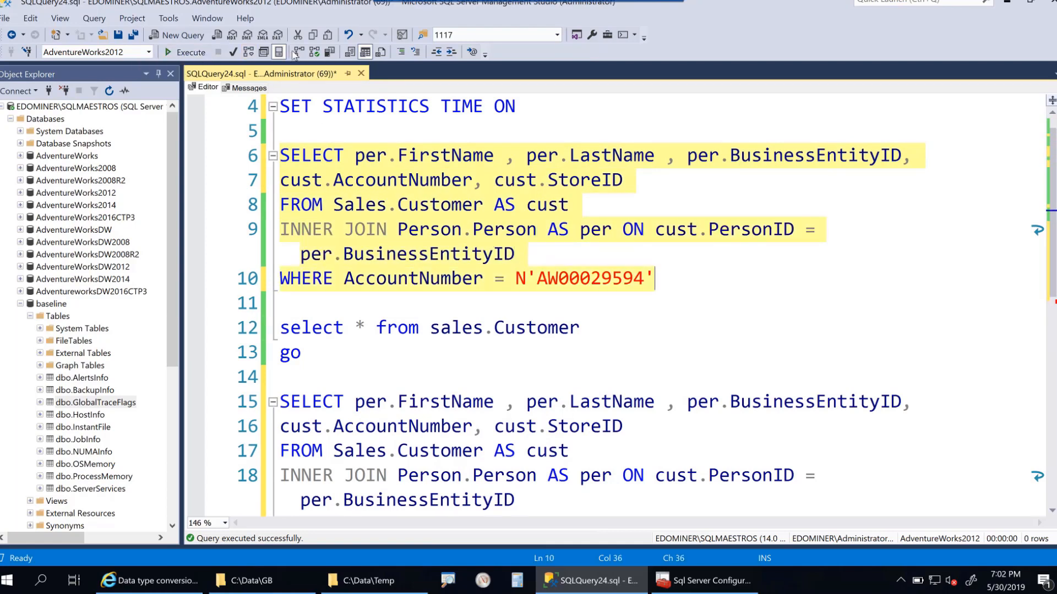
pyautogui.moveTo(356, 179)
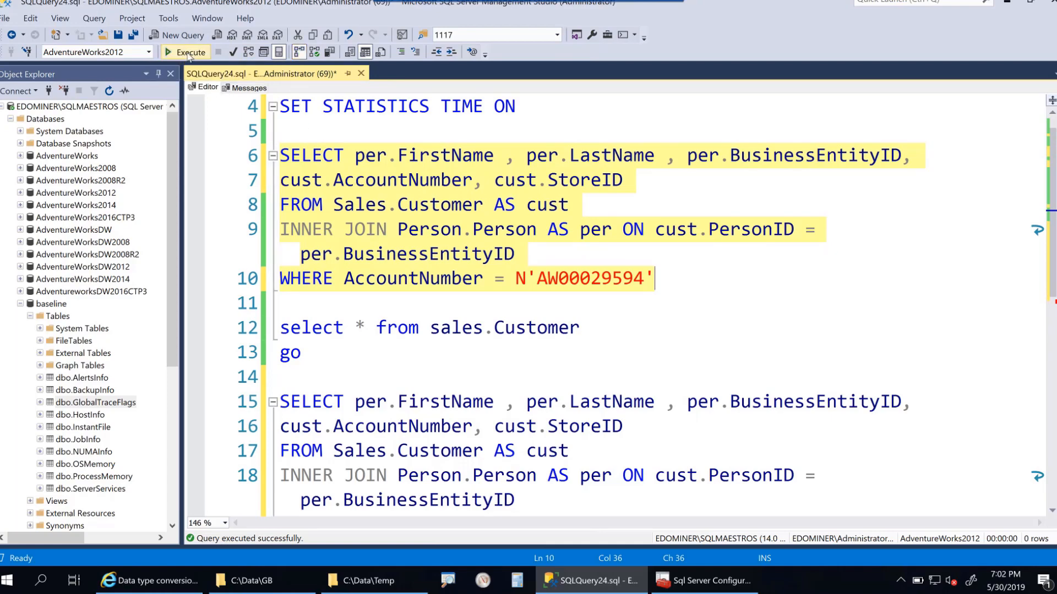
# - Execute the Unicode-filtered join query and highlight its 94 ms CPU time in Messages
pyautogui.click(190, 52)
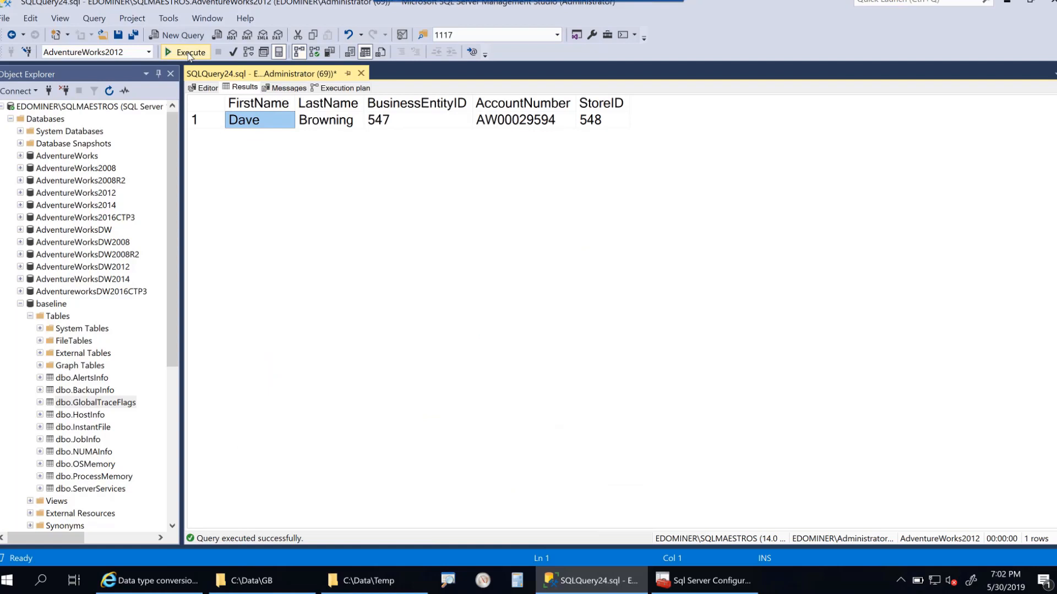
pyautogui.moveTo(274, 96)
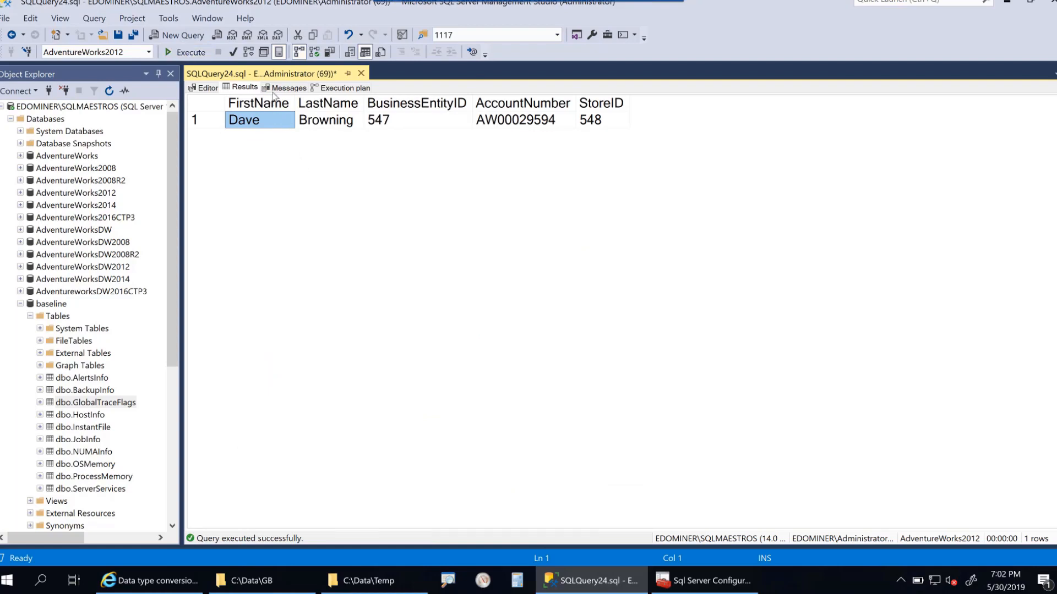
pyautogui.click(287, 88)
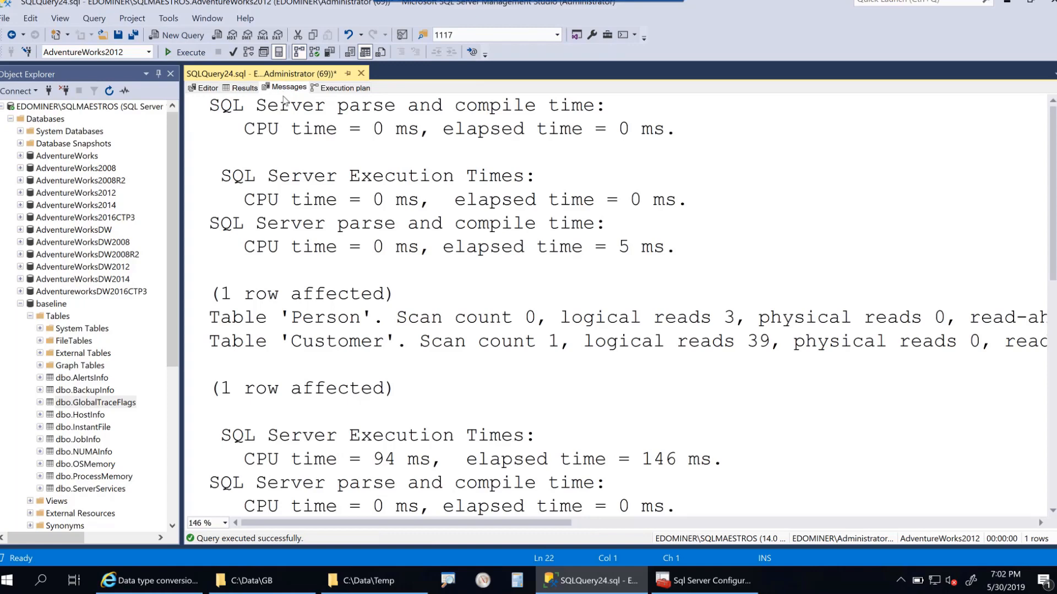
pyautogui.scroll(-3)
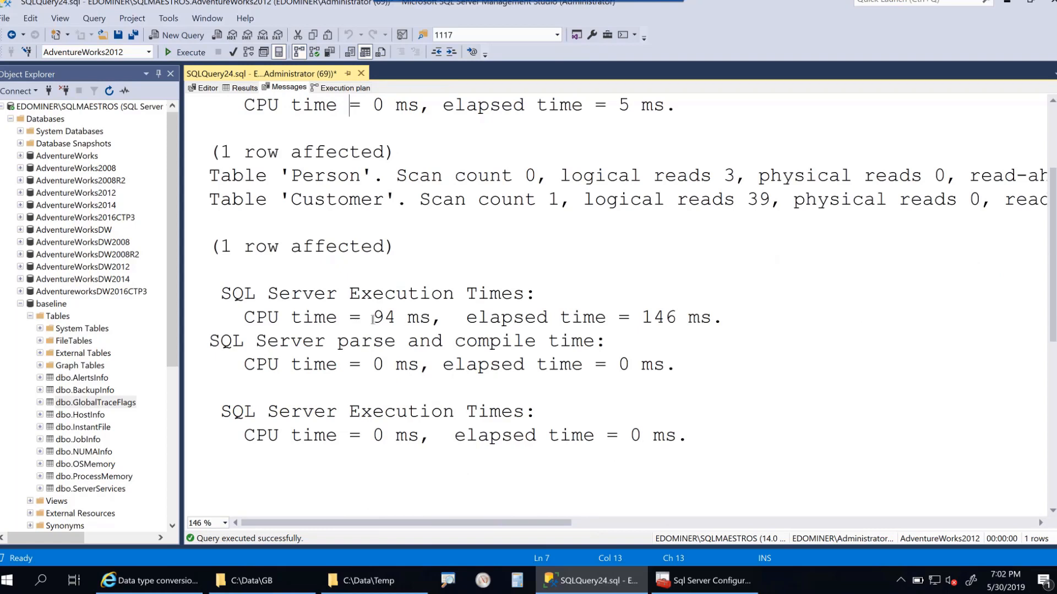
pyautogui.doubleClick(382, 317)
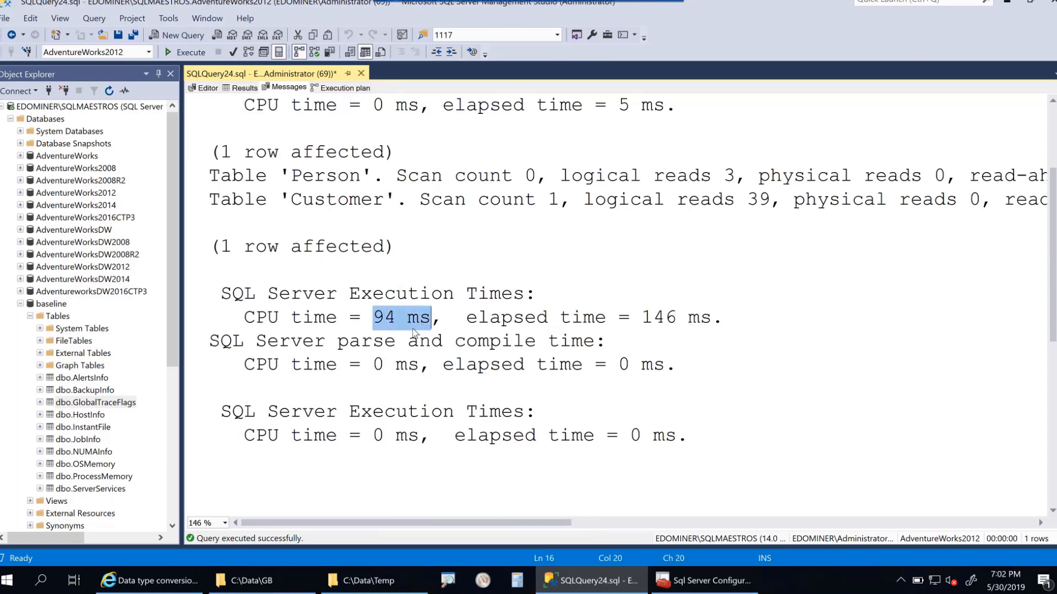
pyautogui.click(399, 317)
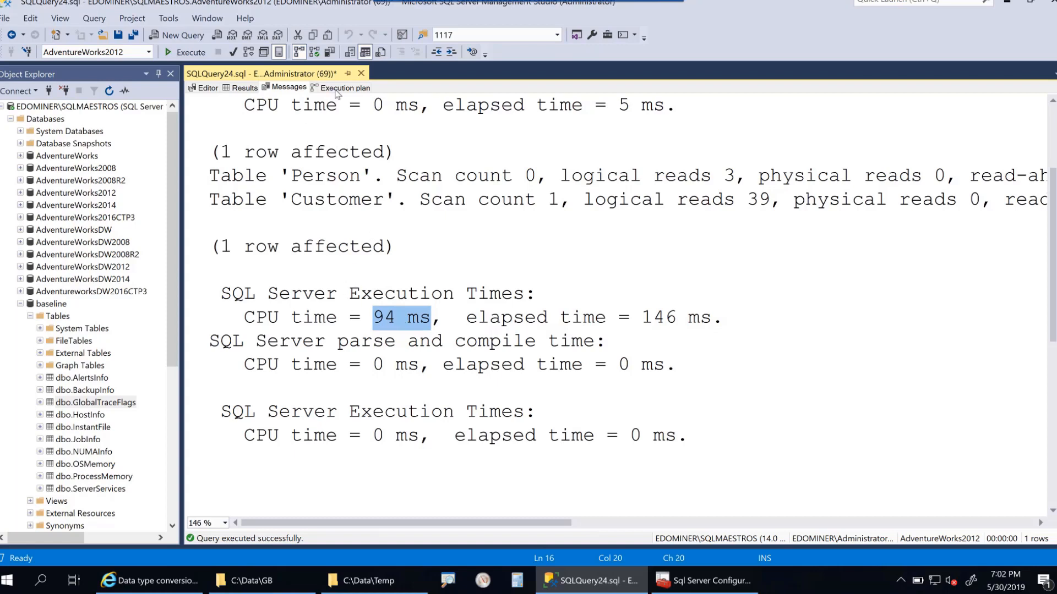
pyautogui.click(345, 88)
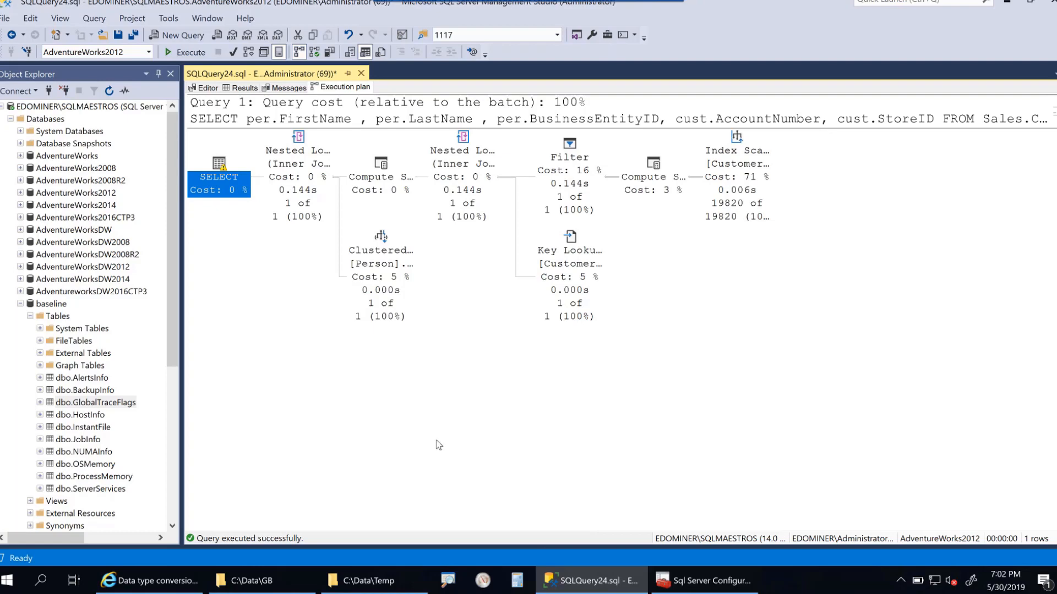
pyautogui.moveTo(227, 241)
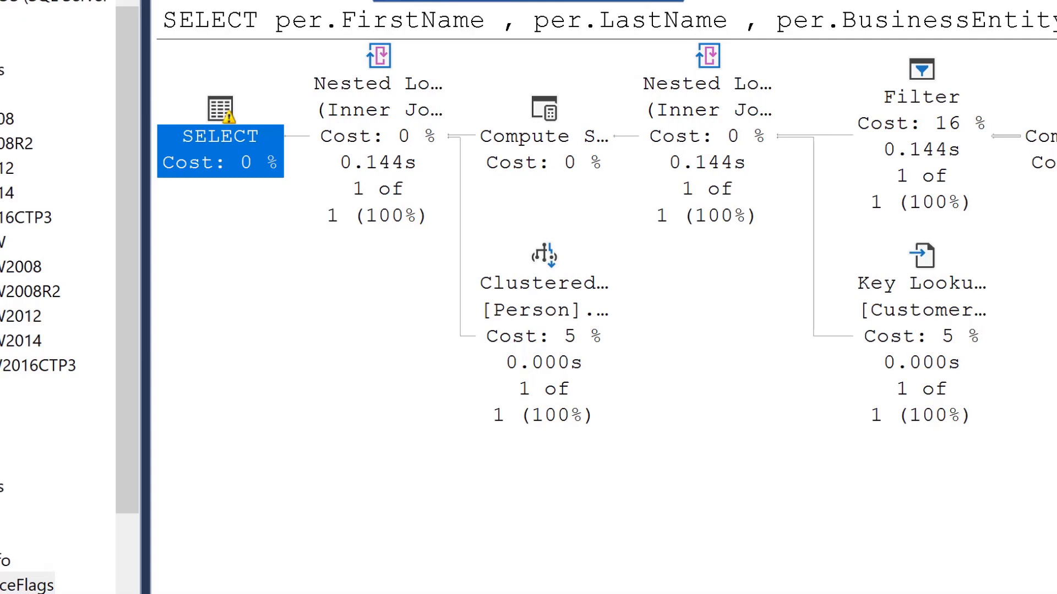
pyautogui.scroll(3)
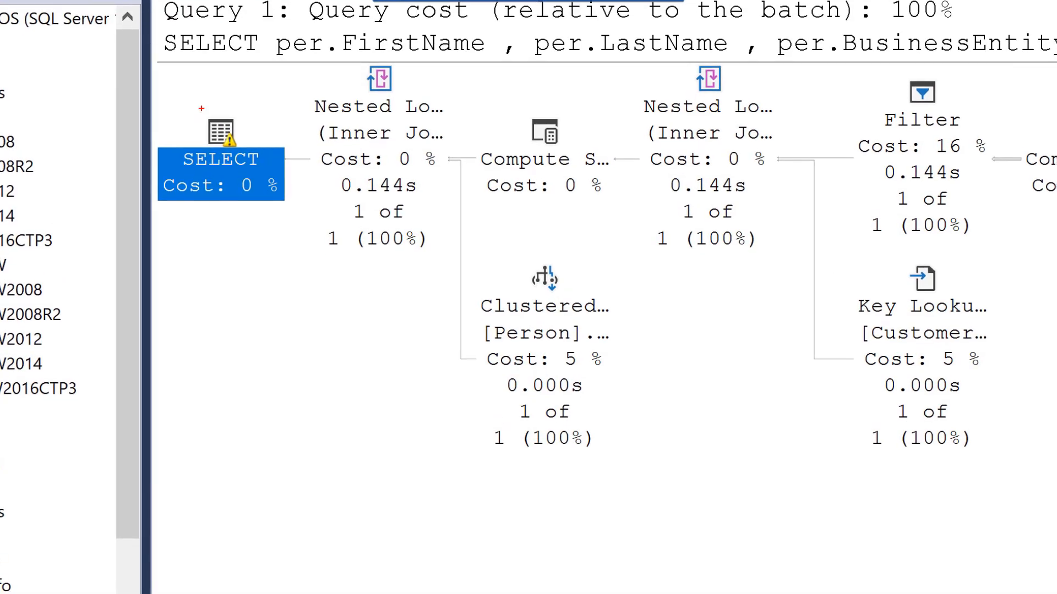
pyautogui.click(220, 149)
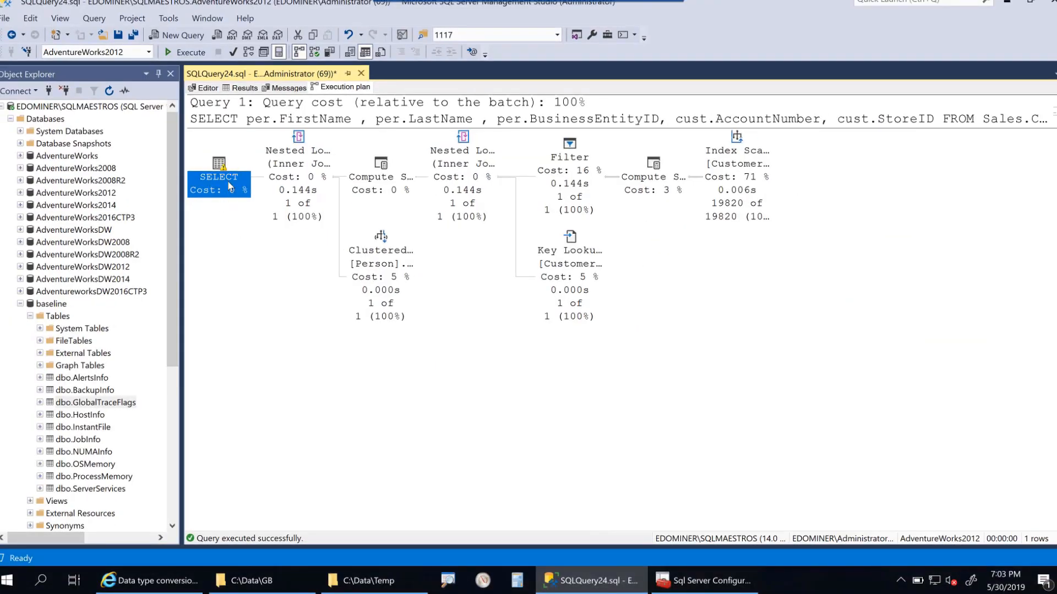
pyautogui.moveTo(218, 166)
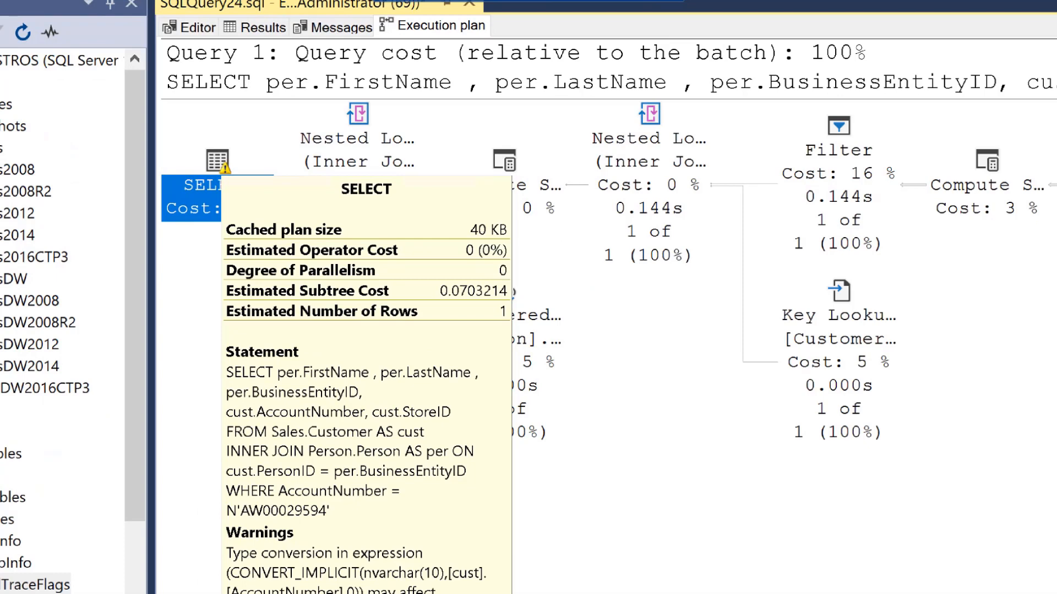
pyautogui.scroll(-3)
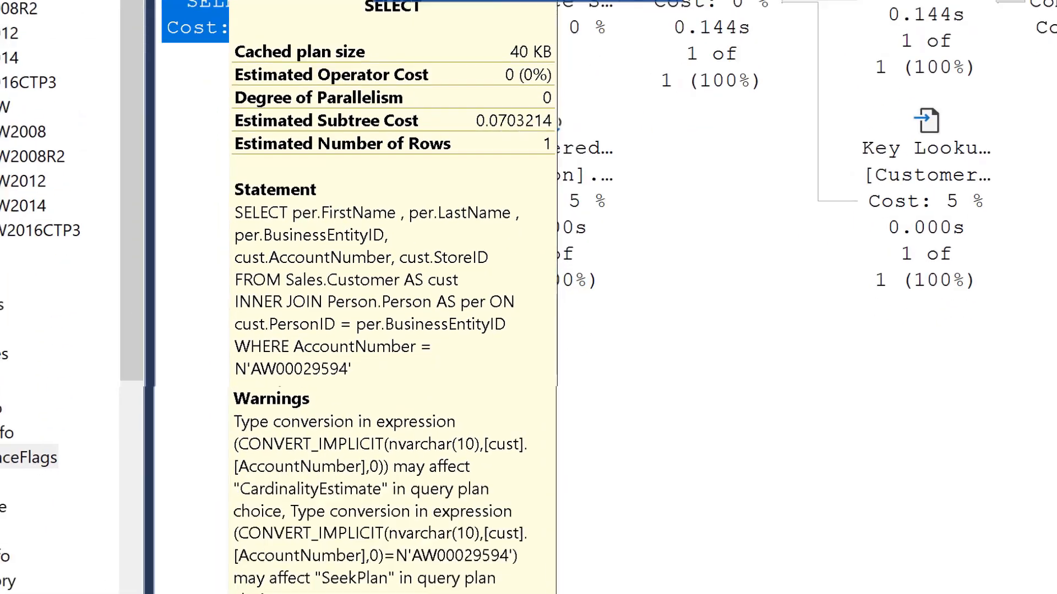
pyautogui.scroll(-3)
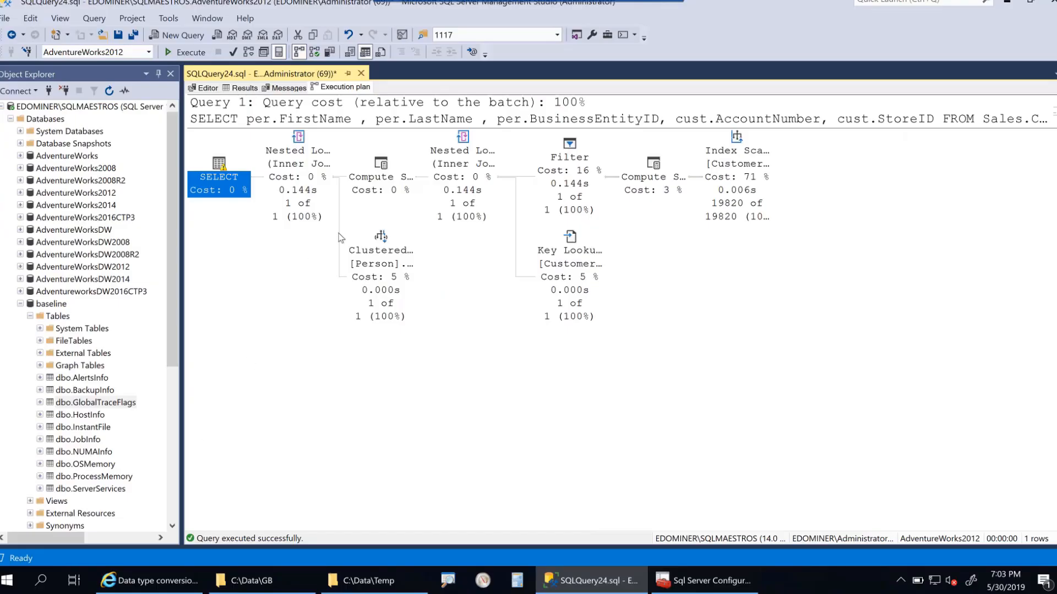
# - Check the 94 ms CPU time in Messages again and go back to the editor
pyautogui.click(287, 86)
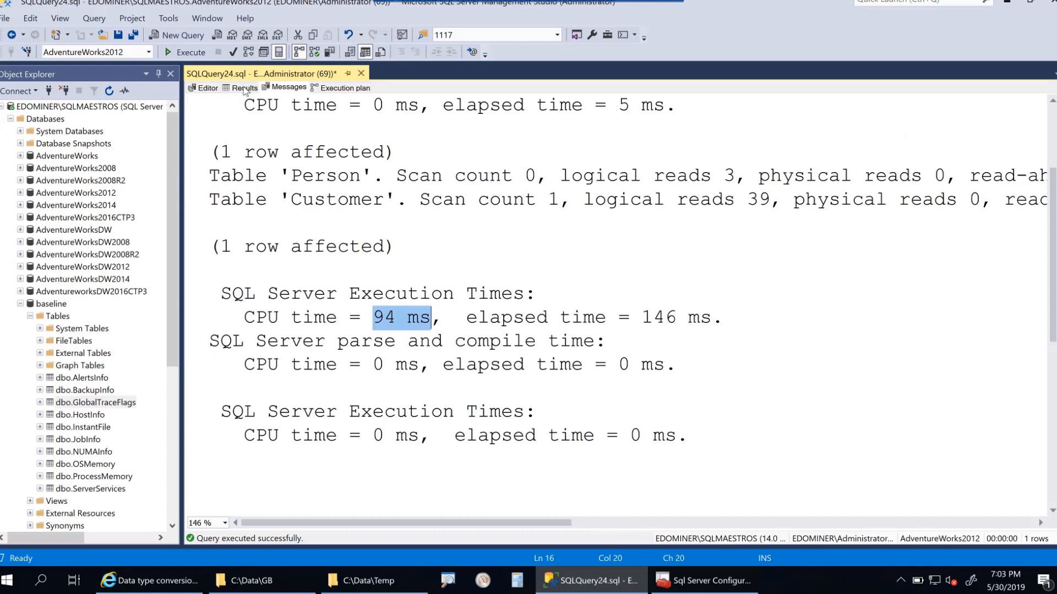
pyautogui.moveTo(413, 329)
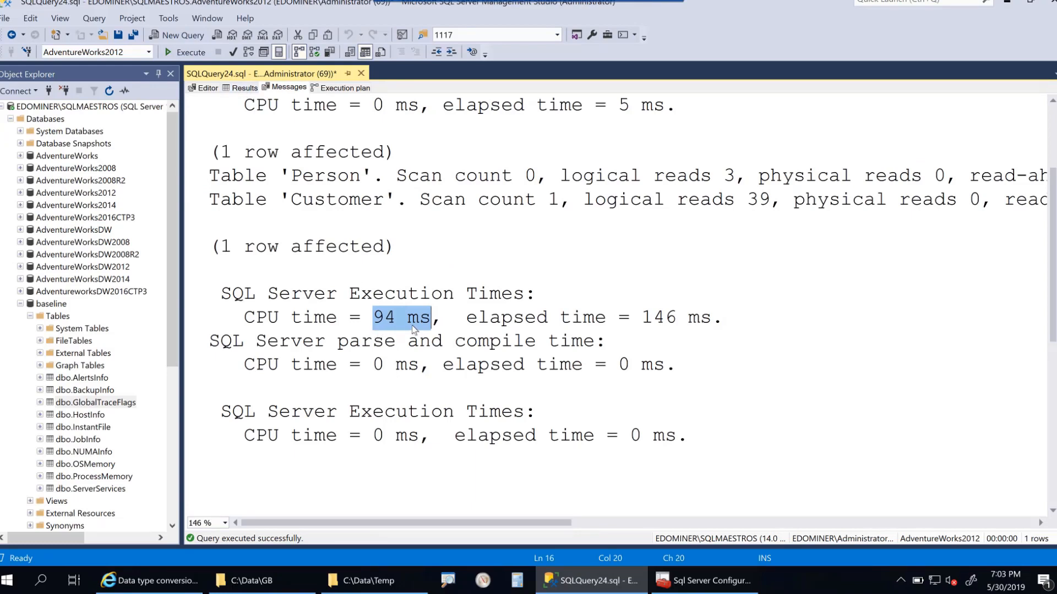
pyautogui.click(407, 317)
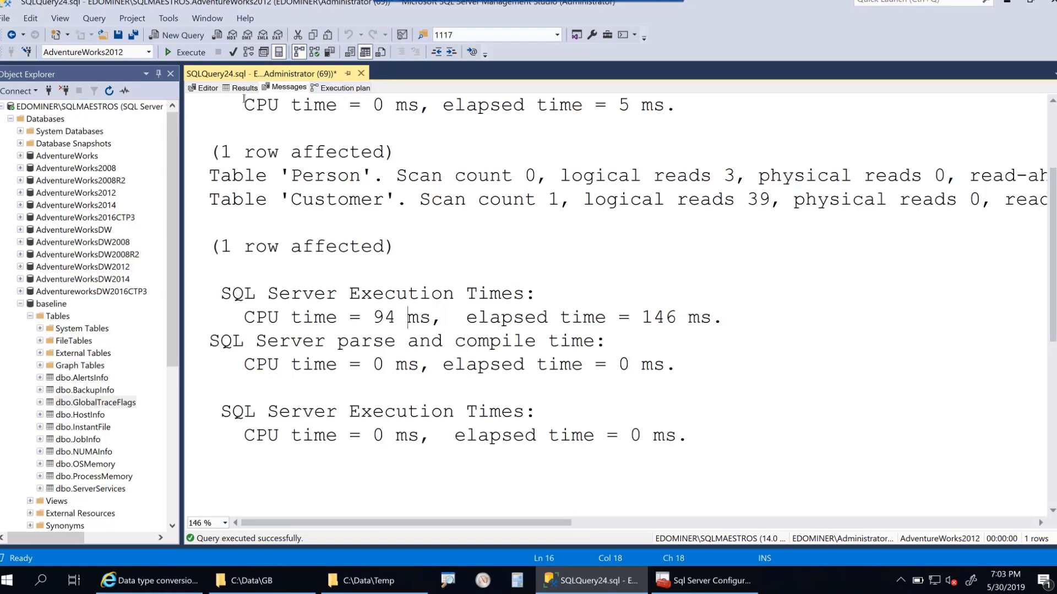
pyautogui.click(207, 87)
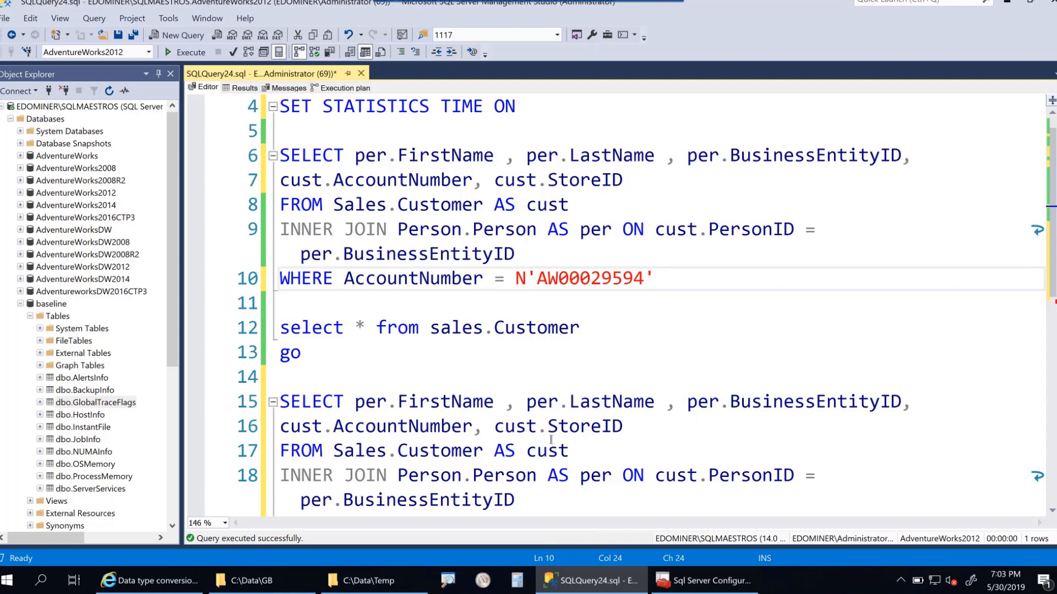
# - Delete the N prefix so the filter uses the plain 'AW00029594' literal
pyautogui.click(663, 278)
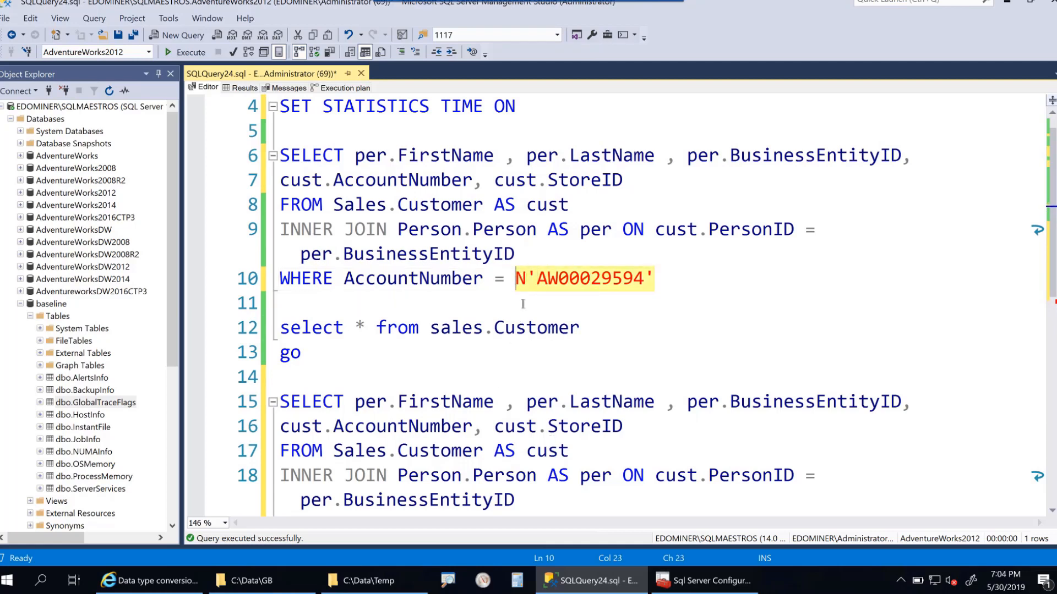
pyautogui.click(410, 303)
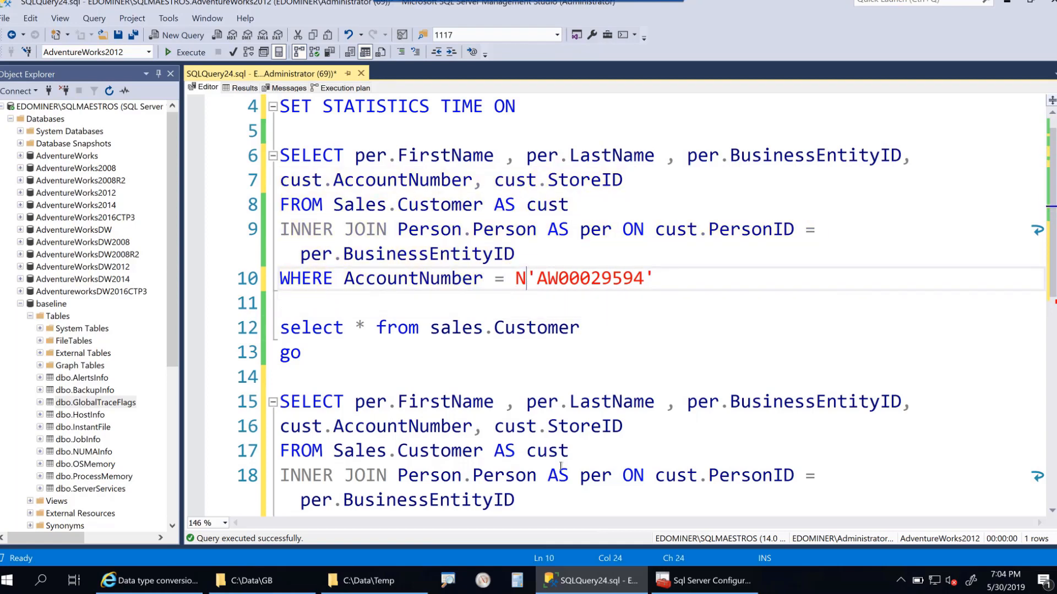
pyautogui.press('Backspace')
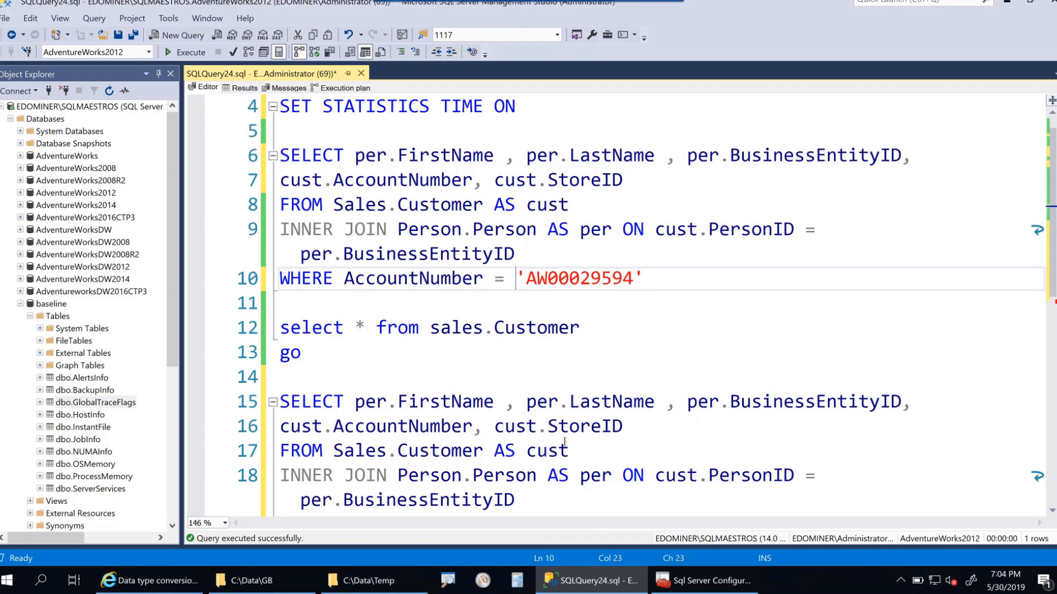
pyautogui.moveTo(489, 278)
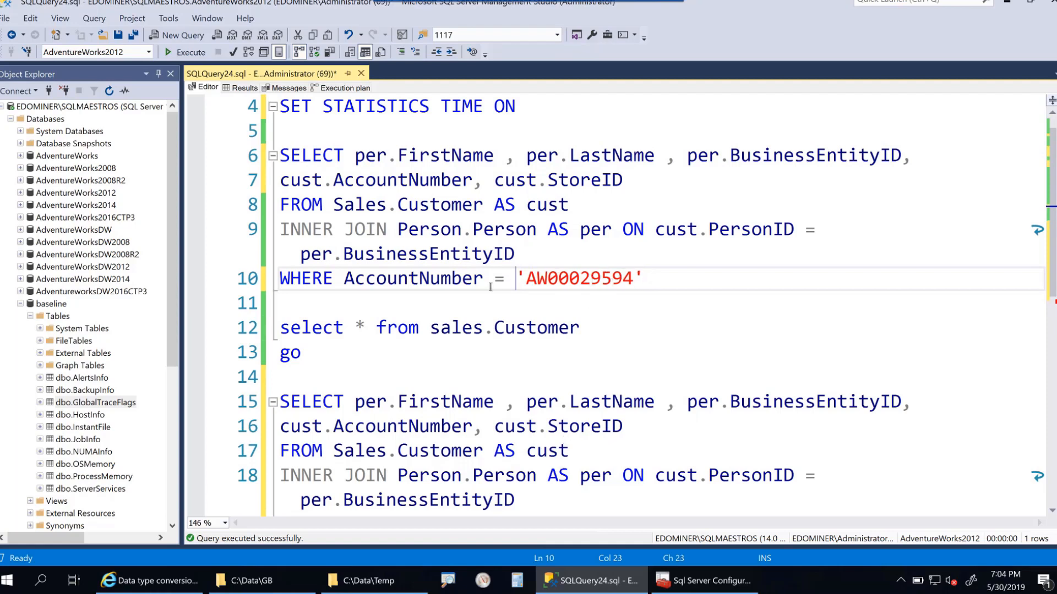
pyautogui.moveTo(410, 277)
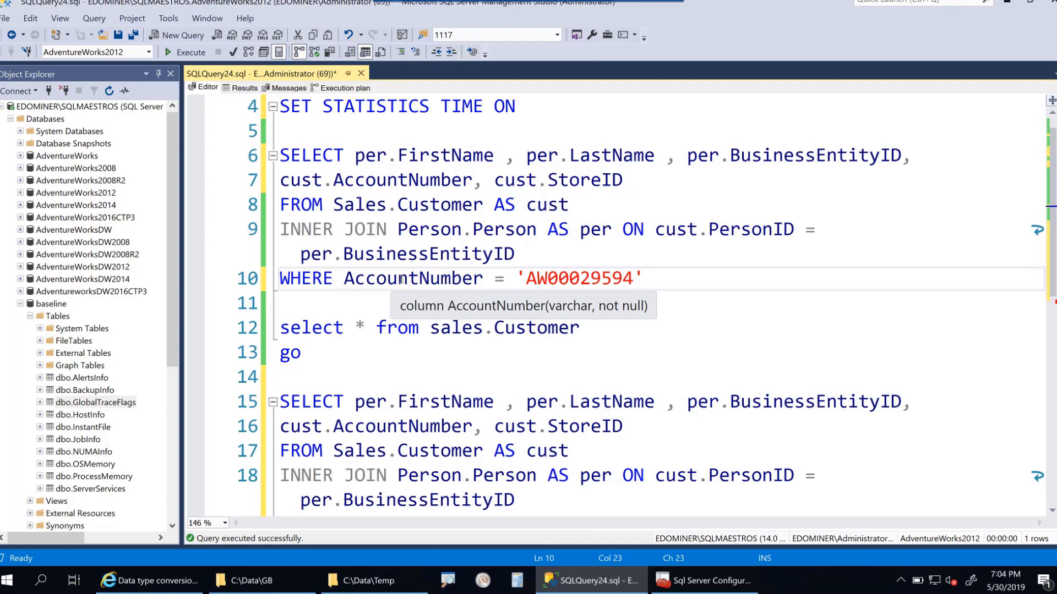
pyautogui.moveTo(647, 278)
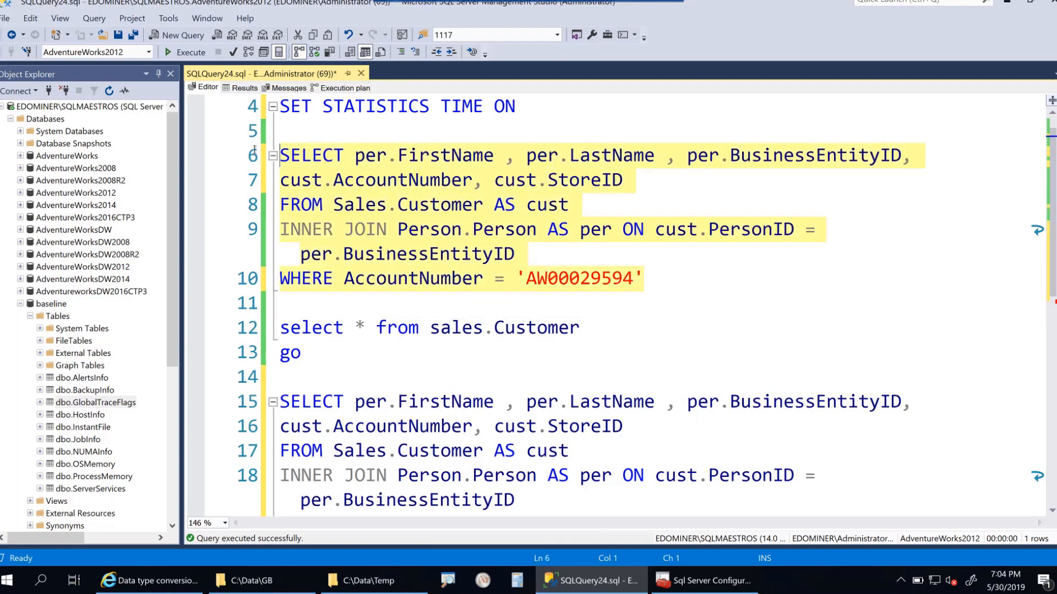
pyautogui.moveTo(192, 52)
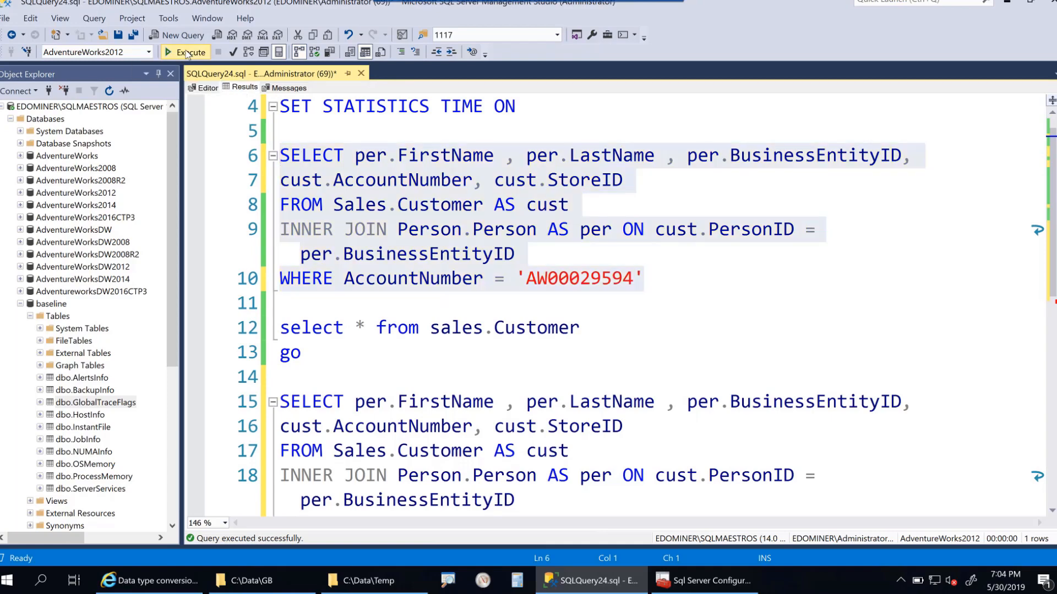
# - Execute the query, confirm 0 ms CPU time and an index-seek plan, and return to the editor
pyautogui.click(190, 53)
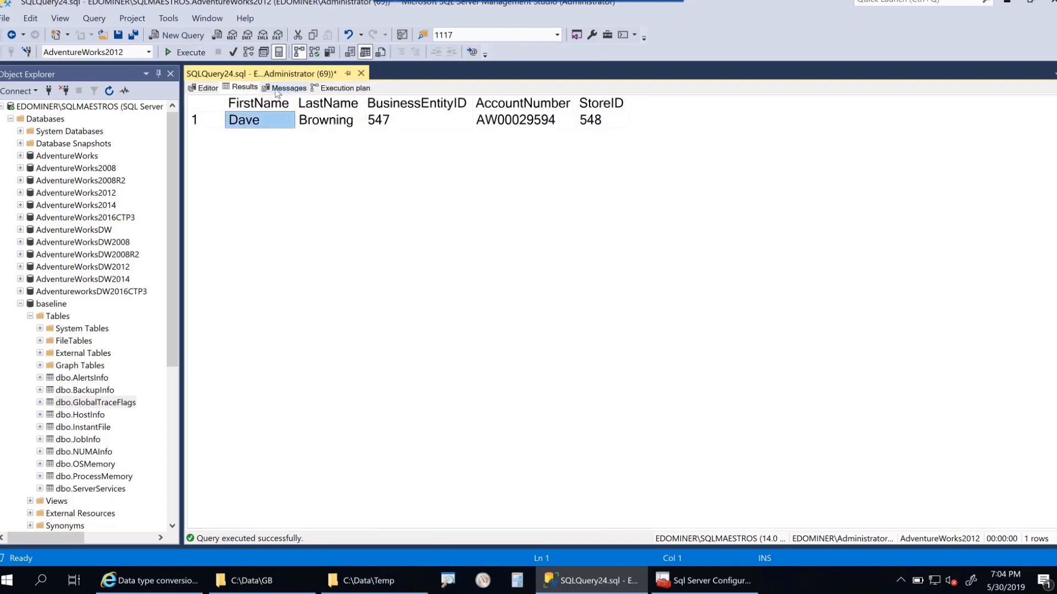
pyautogui.click(289, 88)
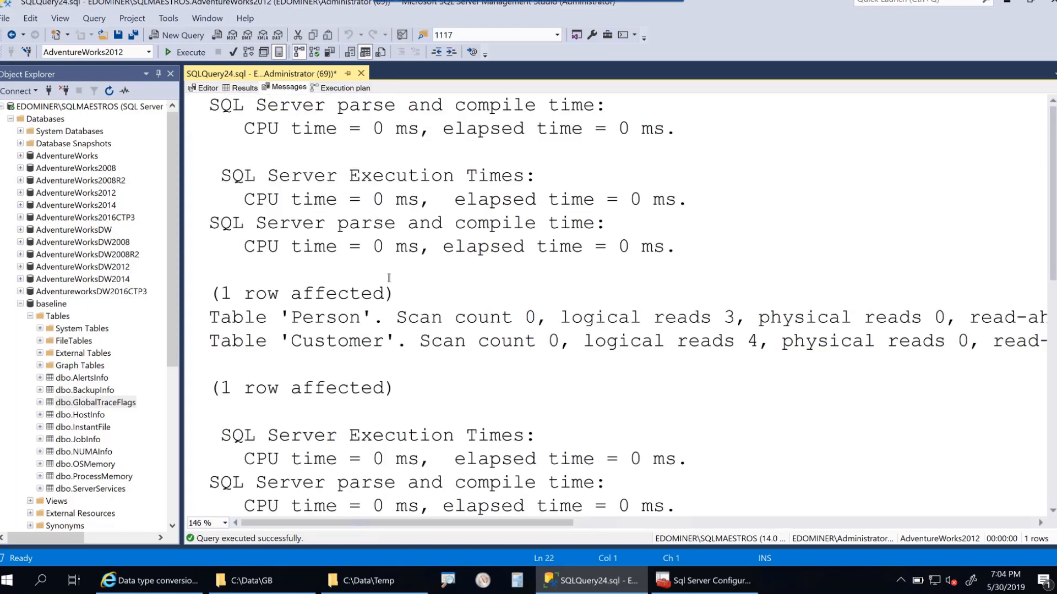
pyautogui.scroll(-3)
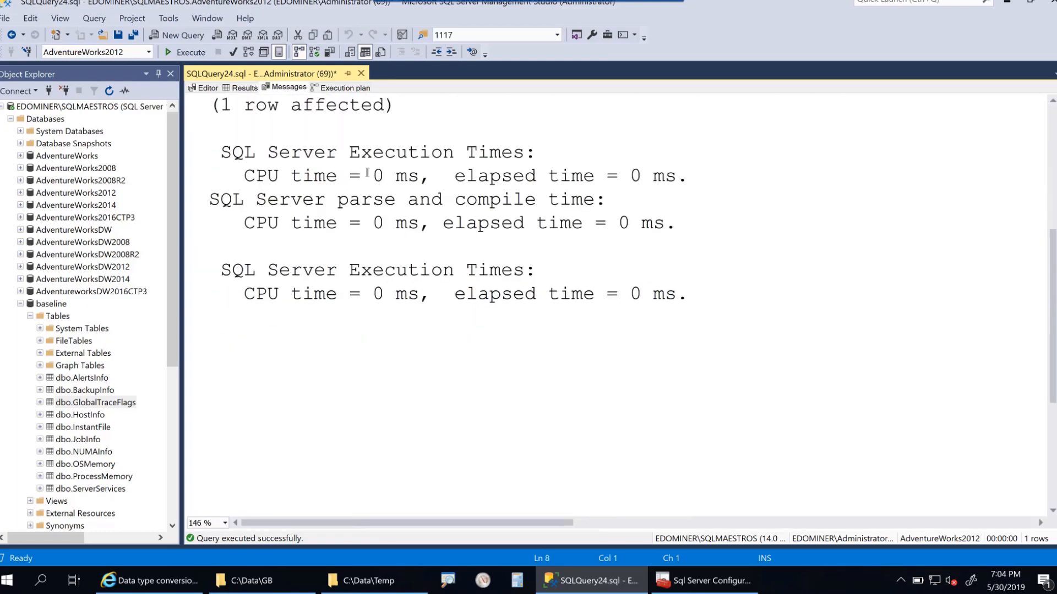
pyautogui.doubleClick(401, 224)
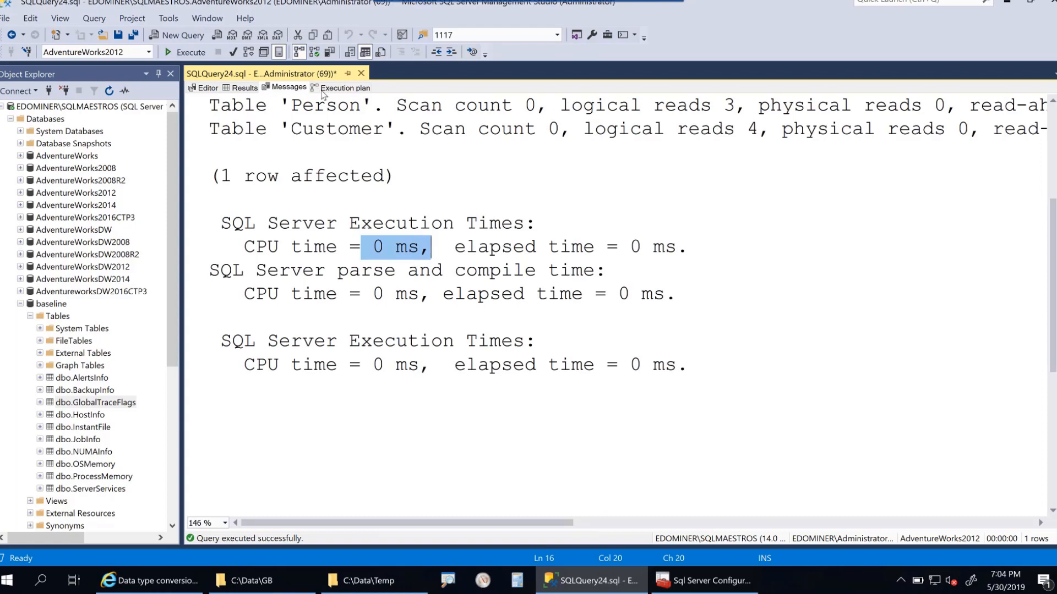
pyautogui.click(344, 87)
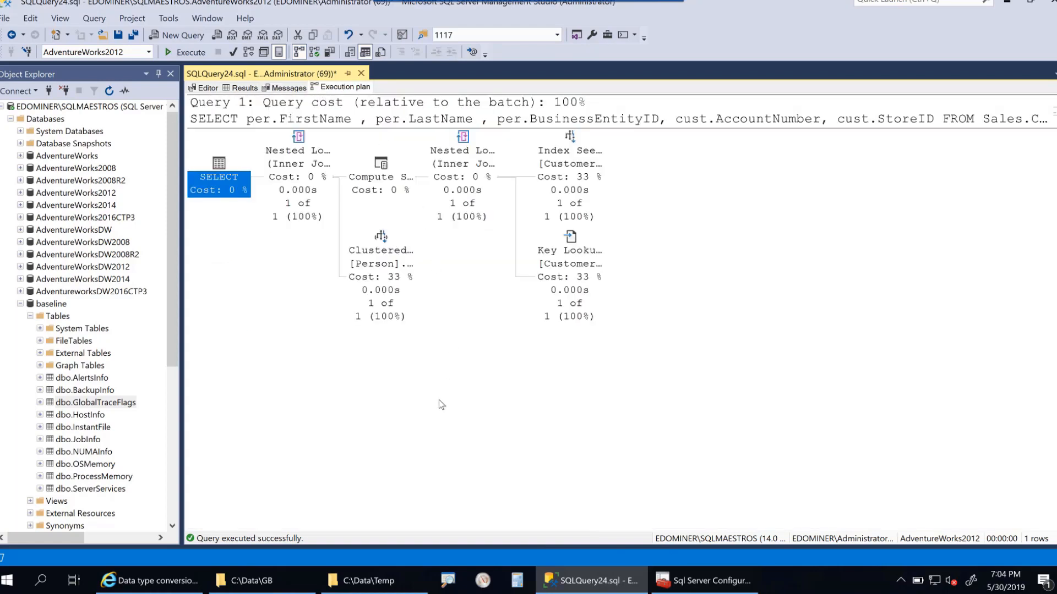
pyautogui.moveTo(437, 409)
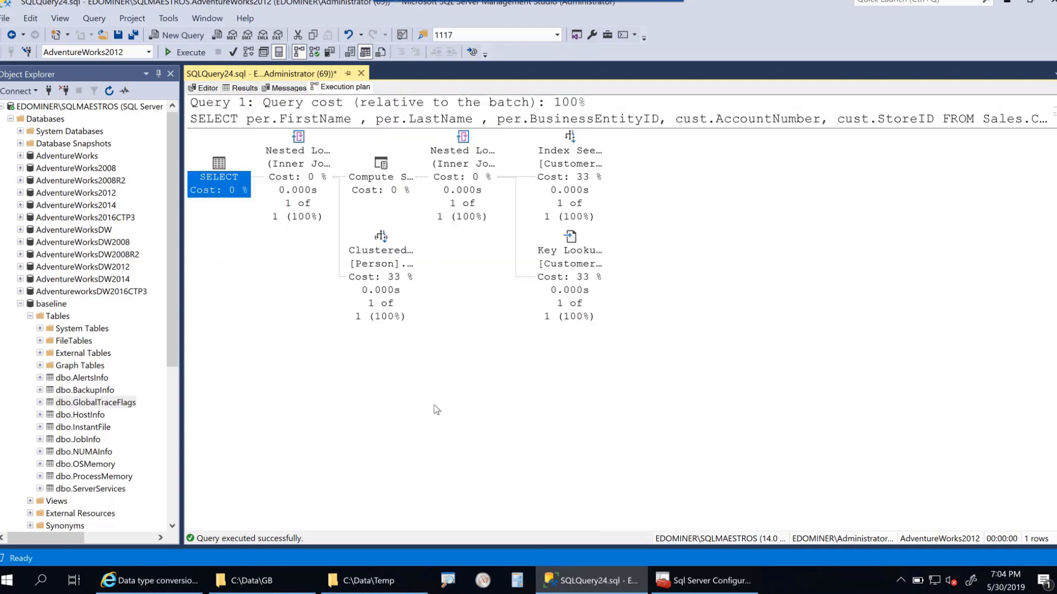
pyautogui.moveTo(405, 154)
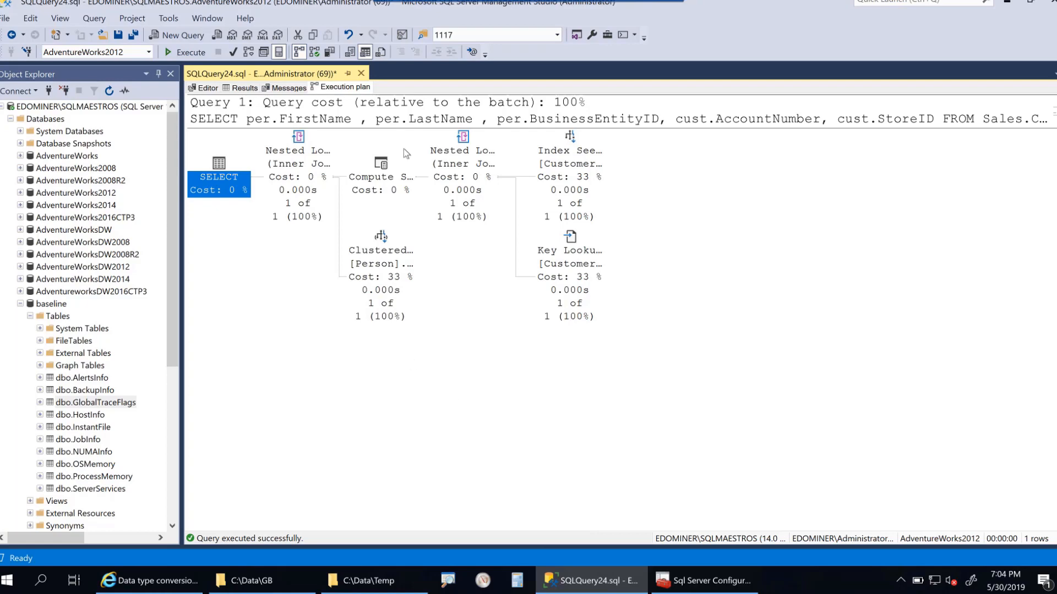
pyautogui.moveTo(381, 100)
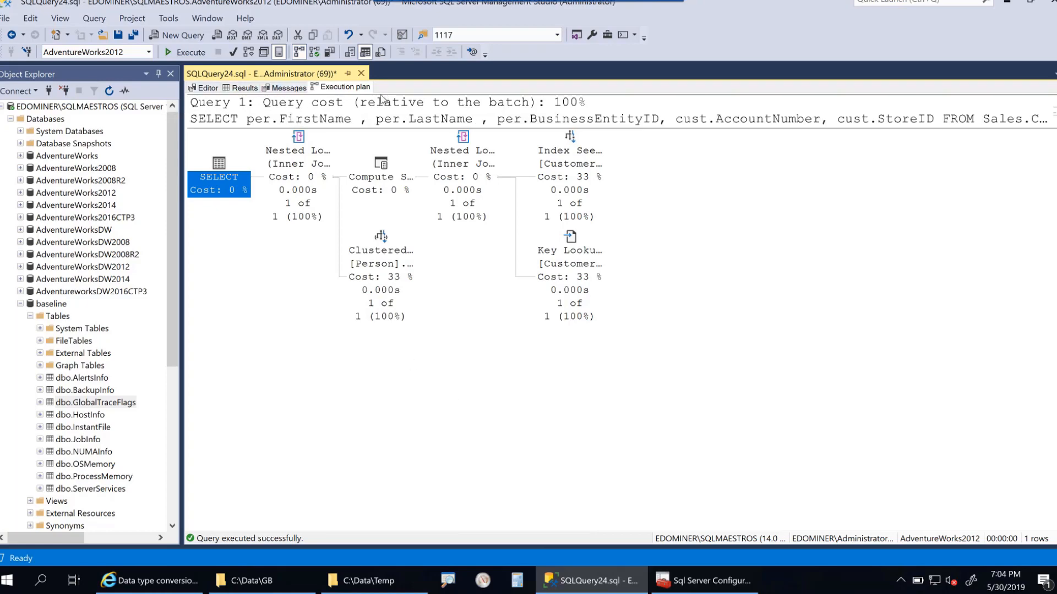
pyautogui.click(206, 88)
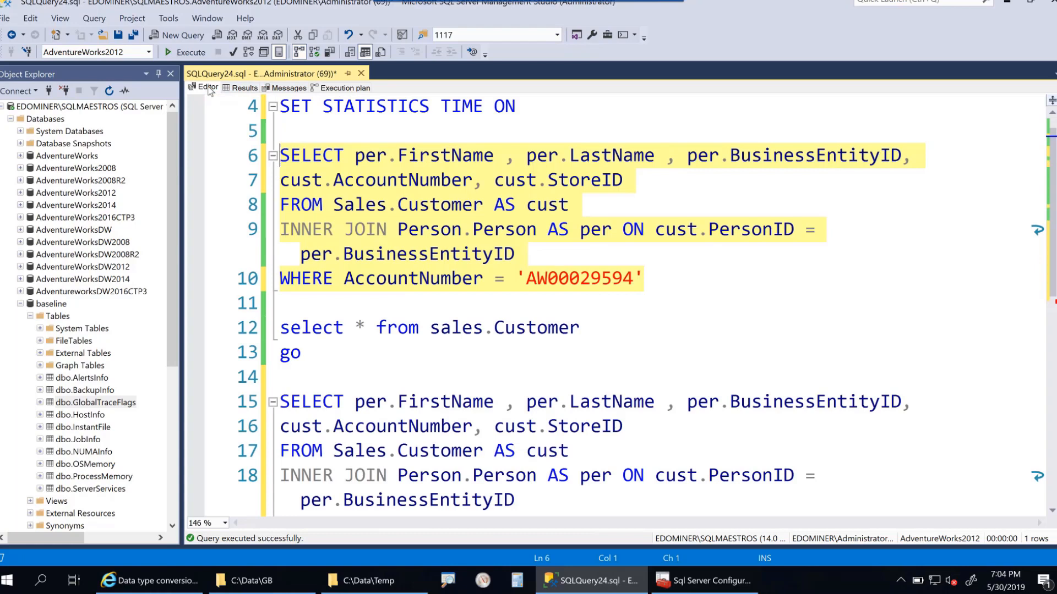
pyautogui.click(391, 229)
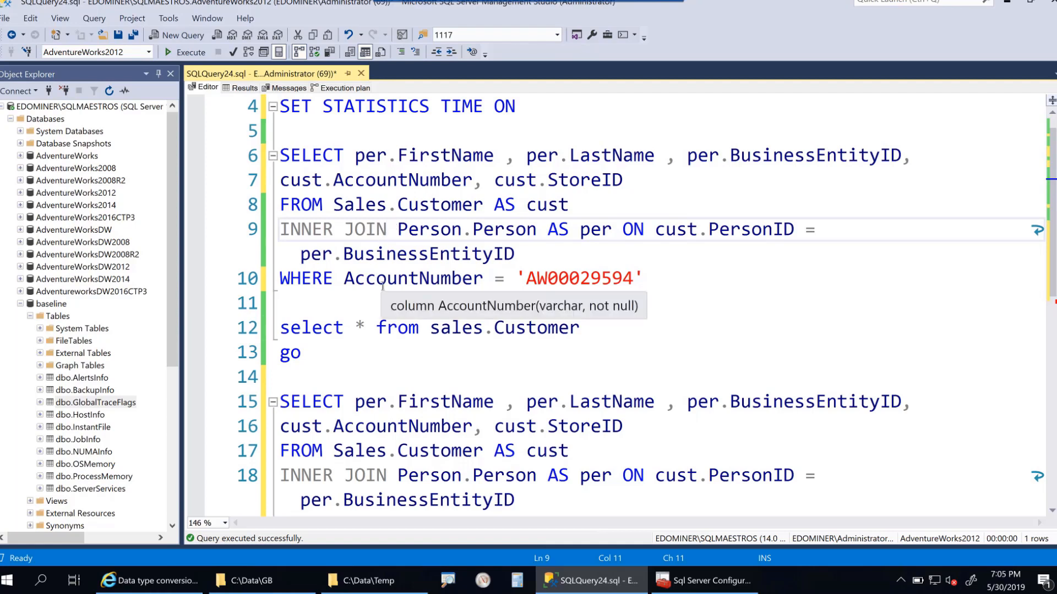
pyautogui.click(642, 278)
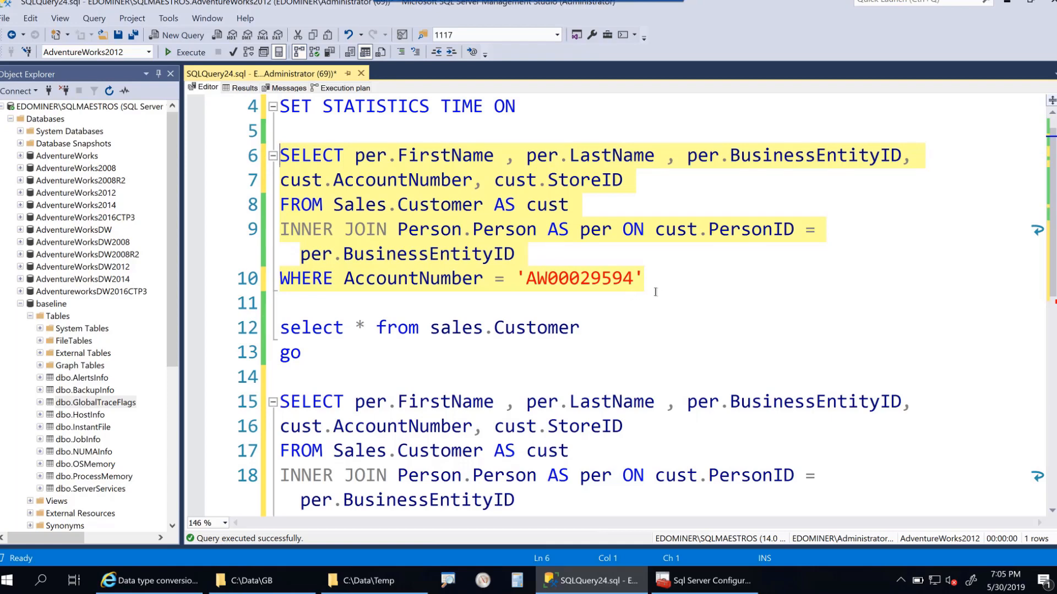
pyautogui.click(281, 180)
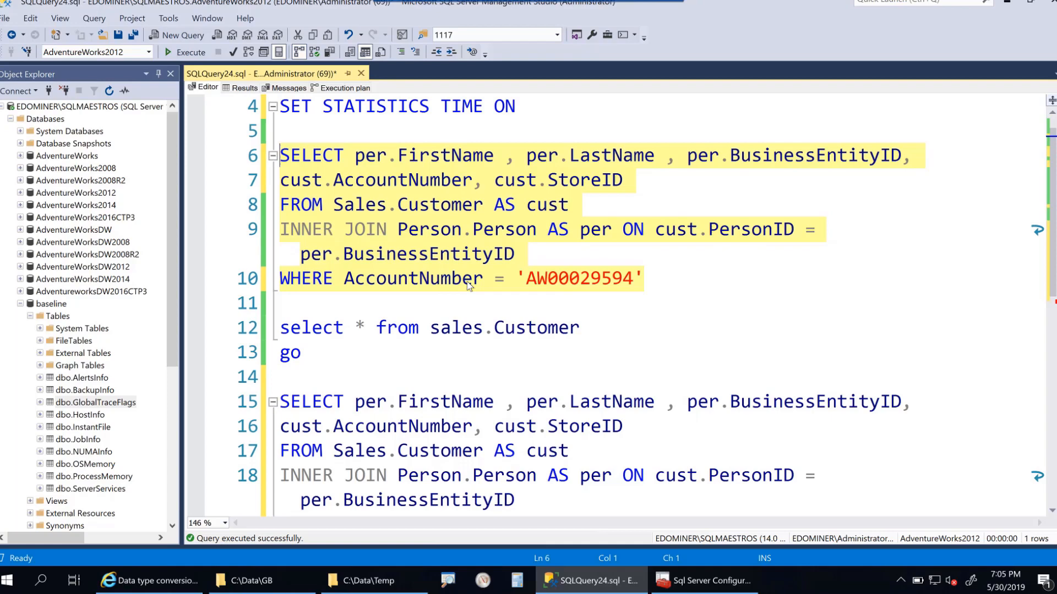
pyautogui.moveTo(383, 197)
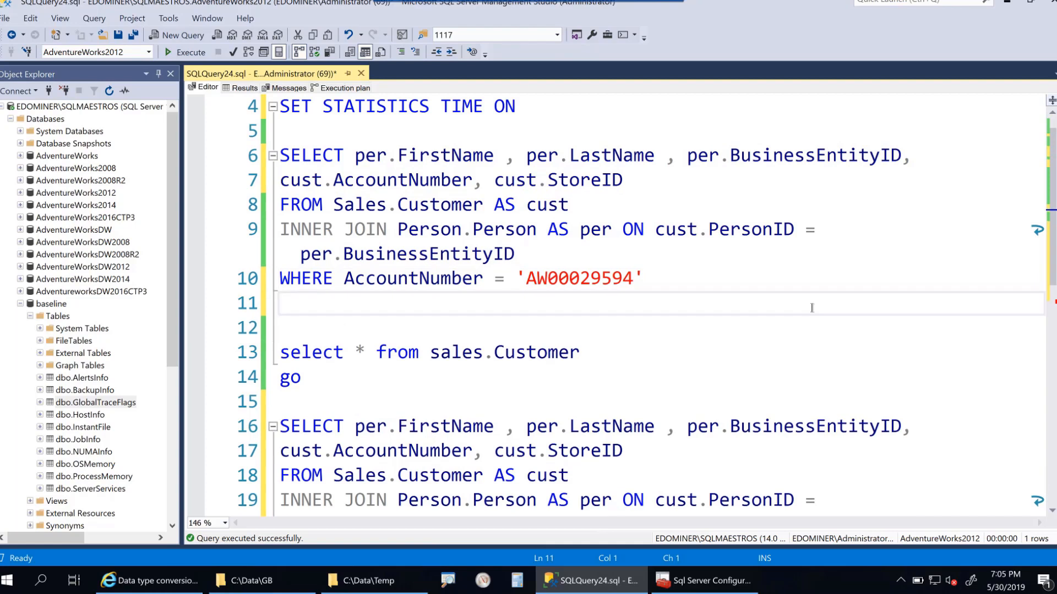
# - Add a GO 200 batch separator after the query and restore the N prefix on 'AW00029594'
pyautogui.write('GO')
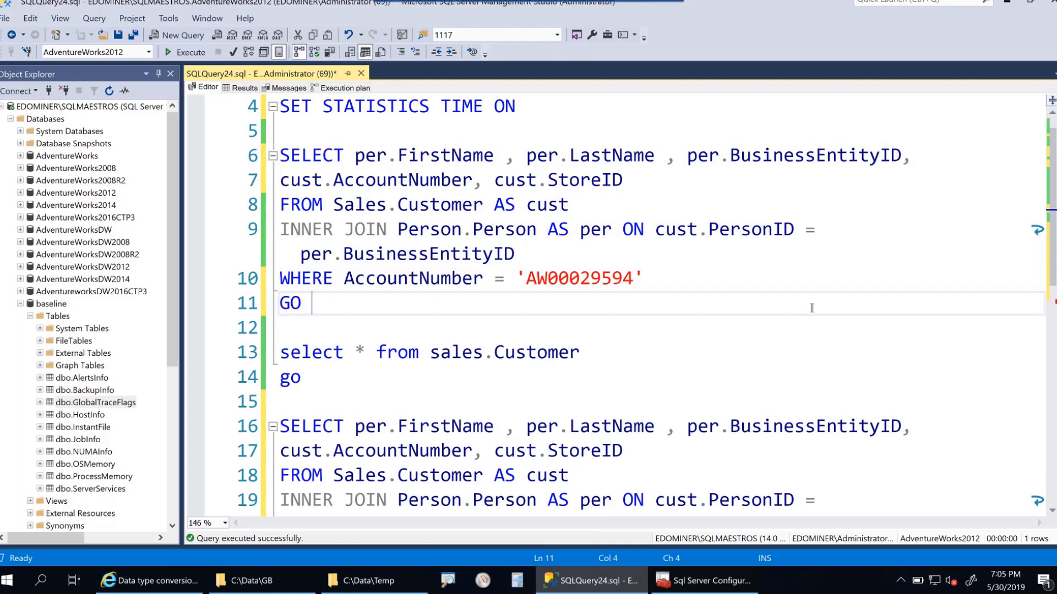
pyautogui.write('200')
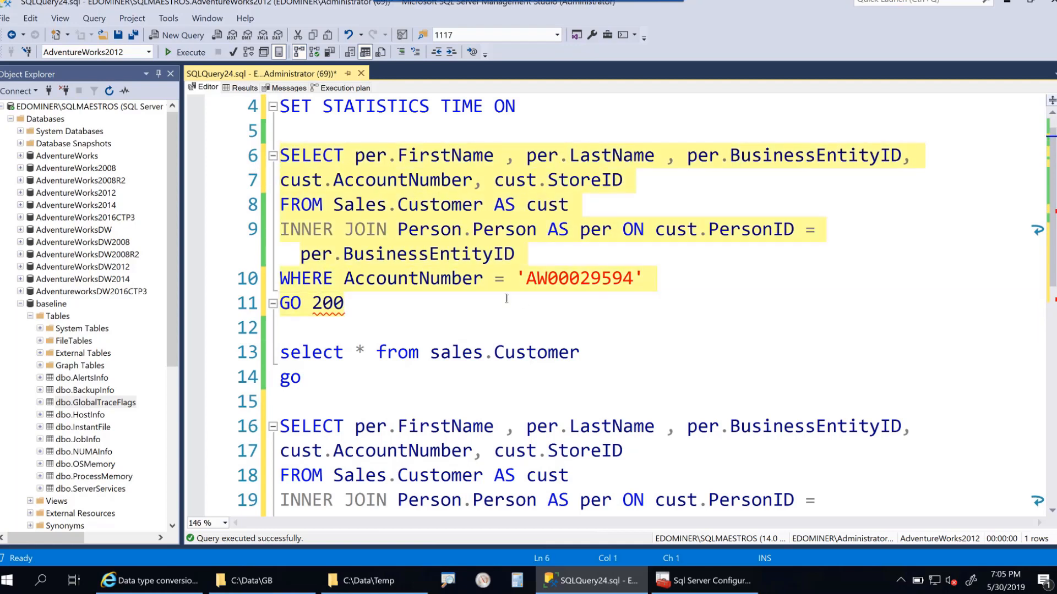
pyautogui.moveTo(441, 291)
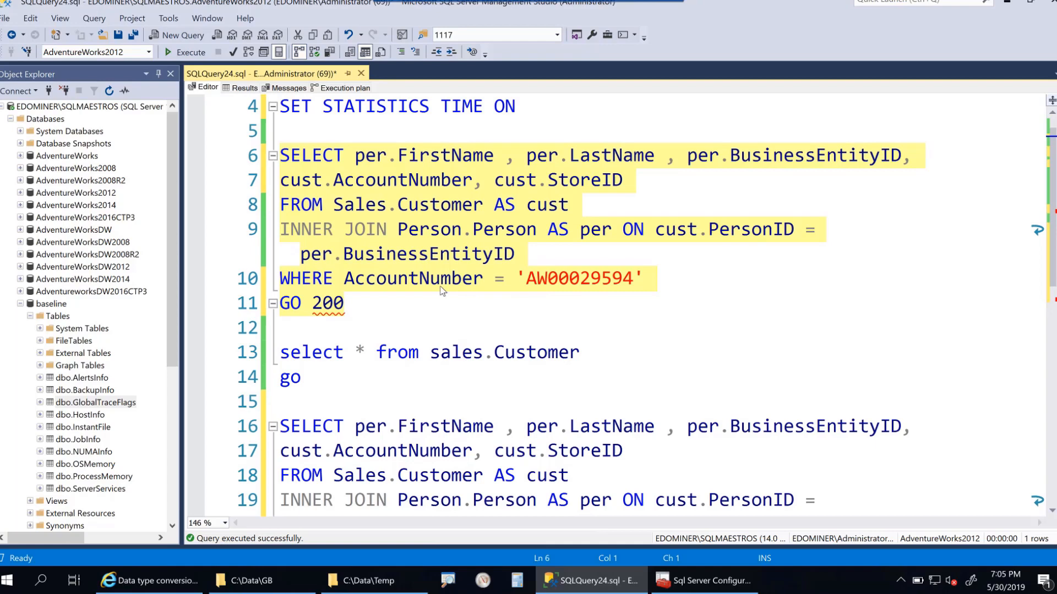
pyautogui.click(599, 305)
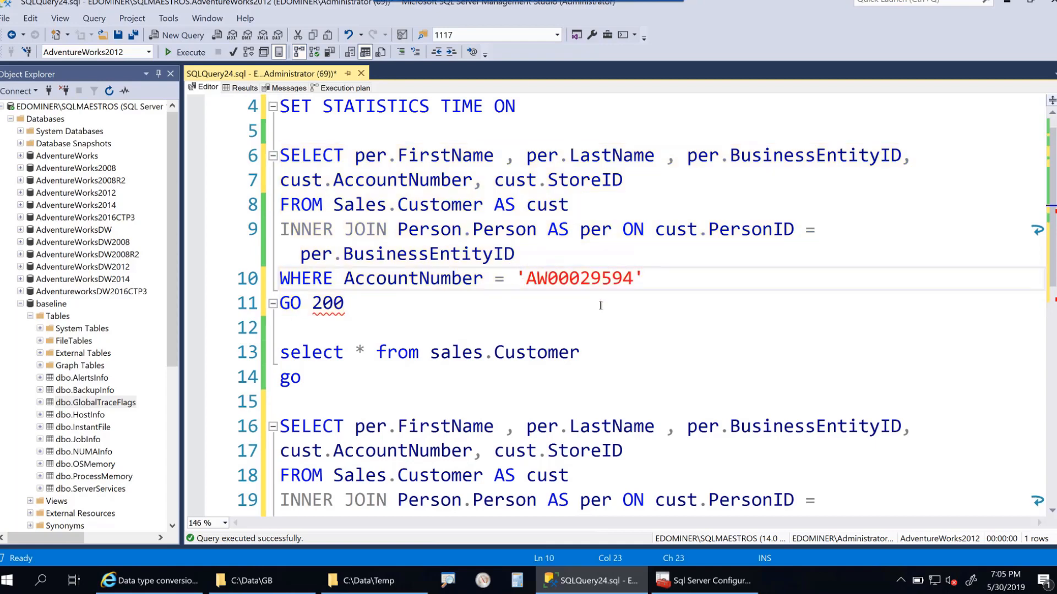
pyautogui.write('N')
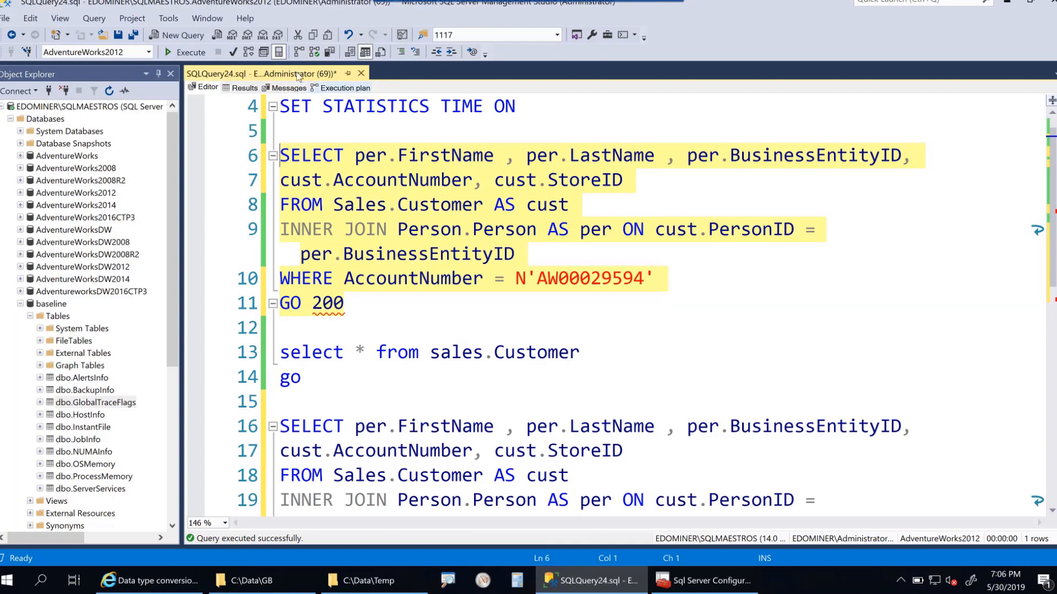
pyautogui.moveTo(278, 53)
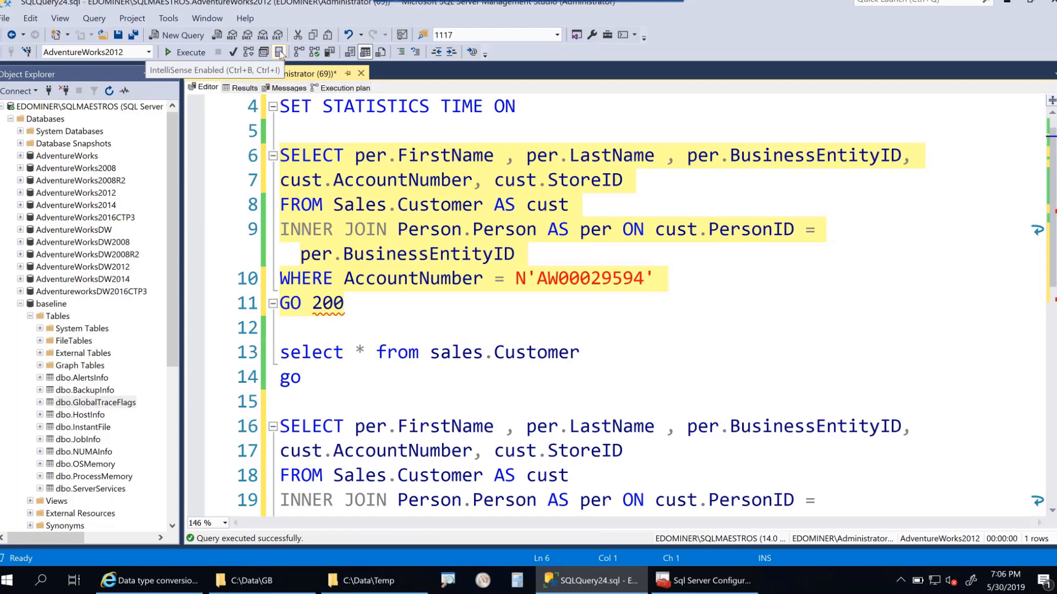
pyautogui.moveTo(303, 52)
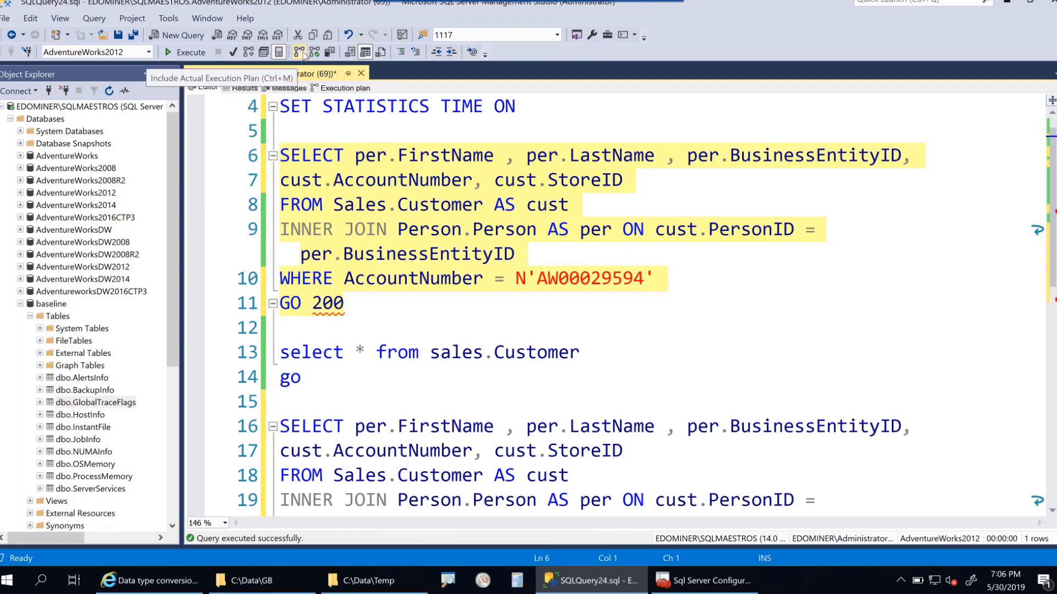
pyautogui.moveTo(364, 52)
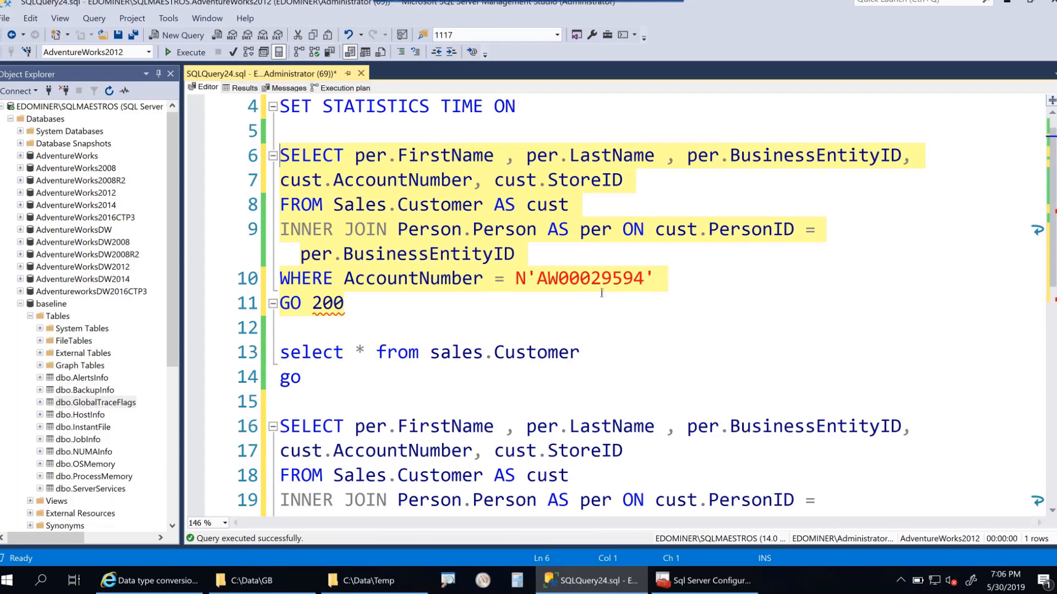
pyautogui.moveTo(190, 52)
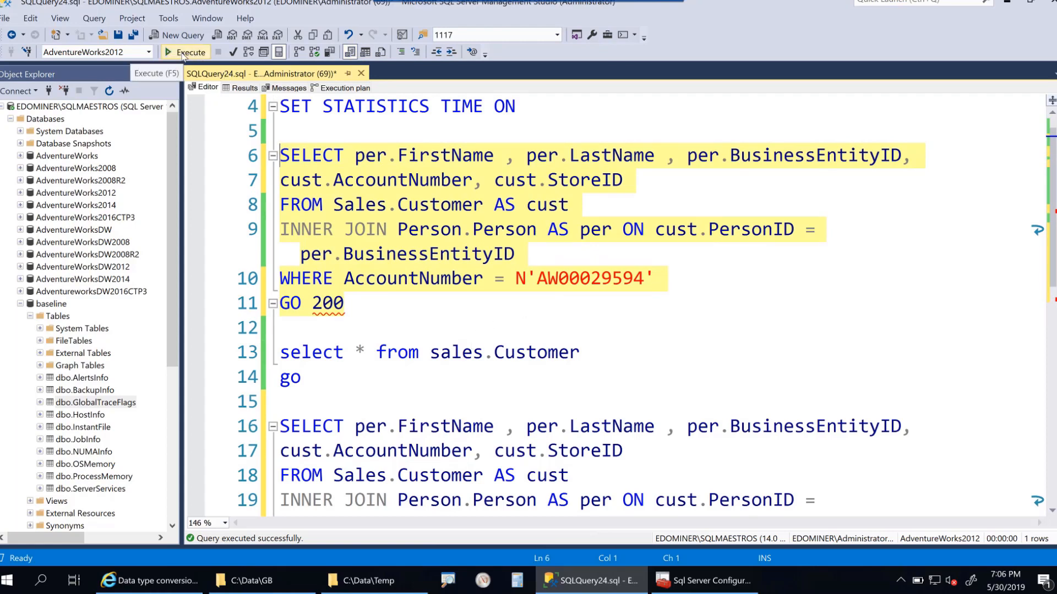
pyautogui.moveTo(190, 52)
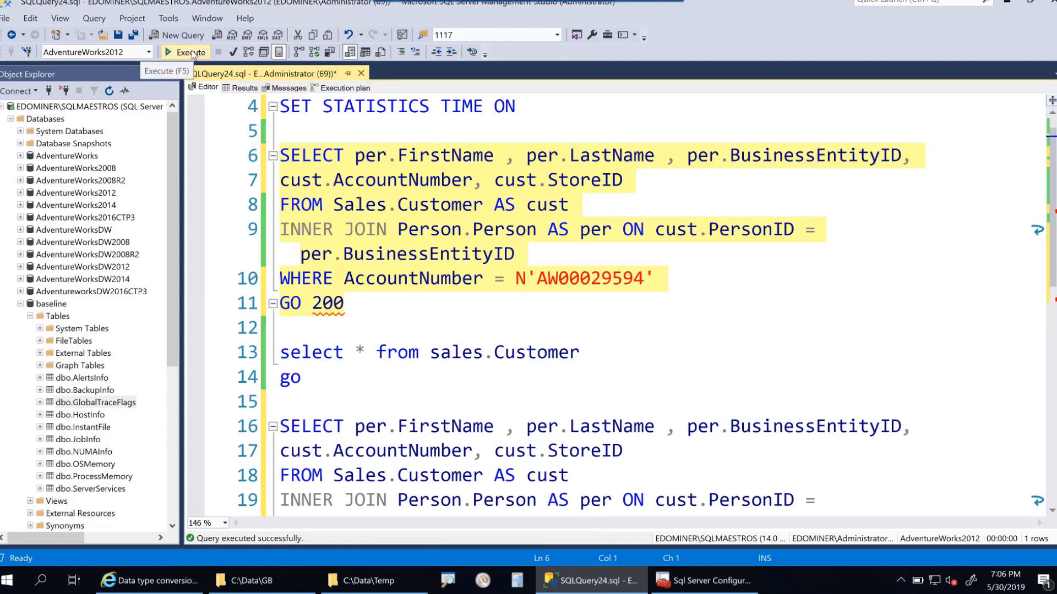
# - Execute the N-prefixed batch 200 times (37 s) and mark the 141 ms CPU time per run
pyautogui.click(189, 53)
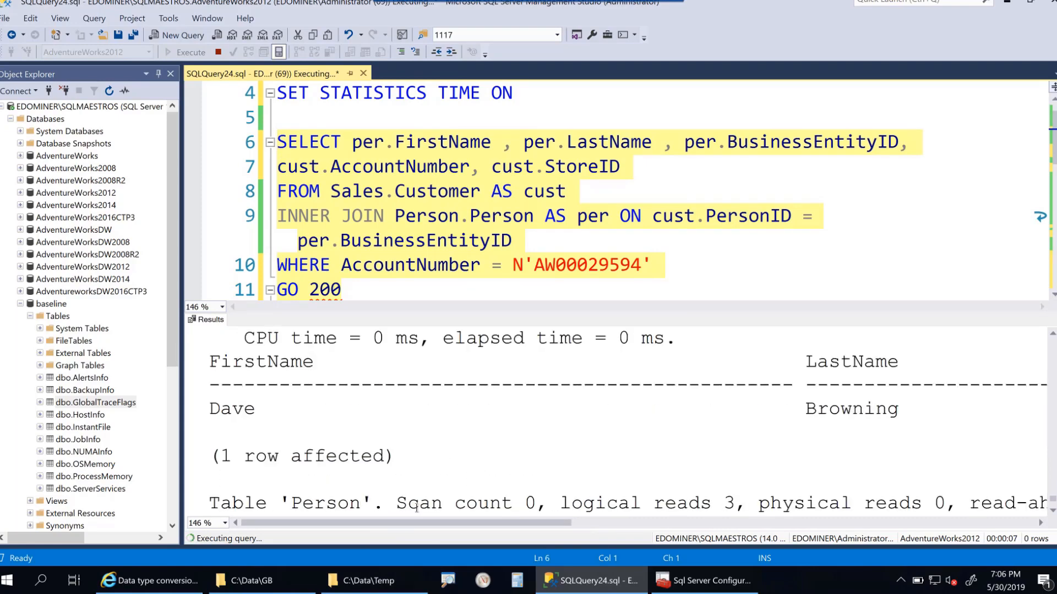
pyautogui.scroll(-3)
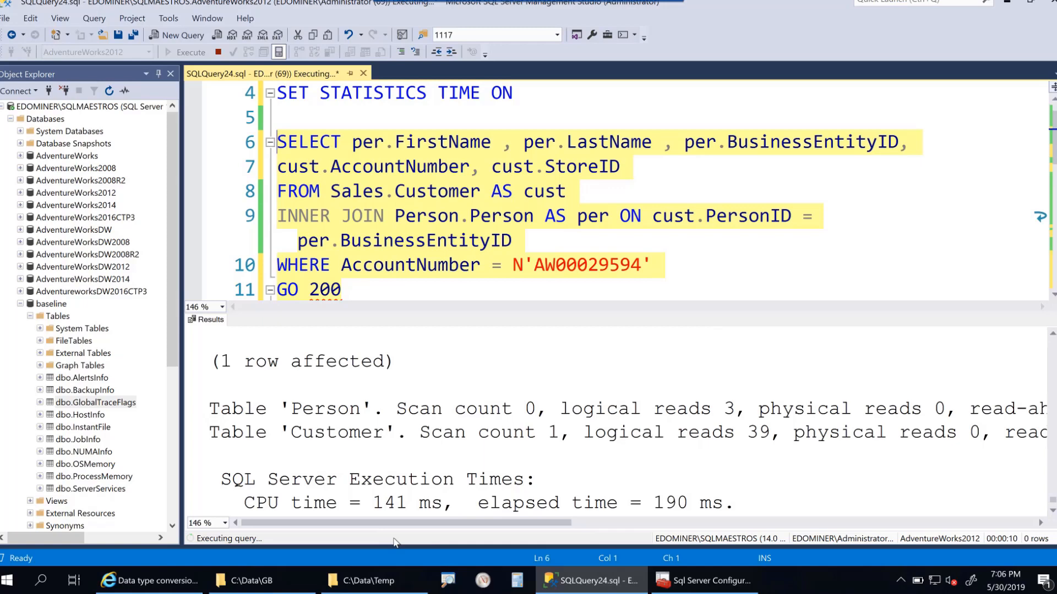
pyautogui.scroll(-3)
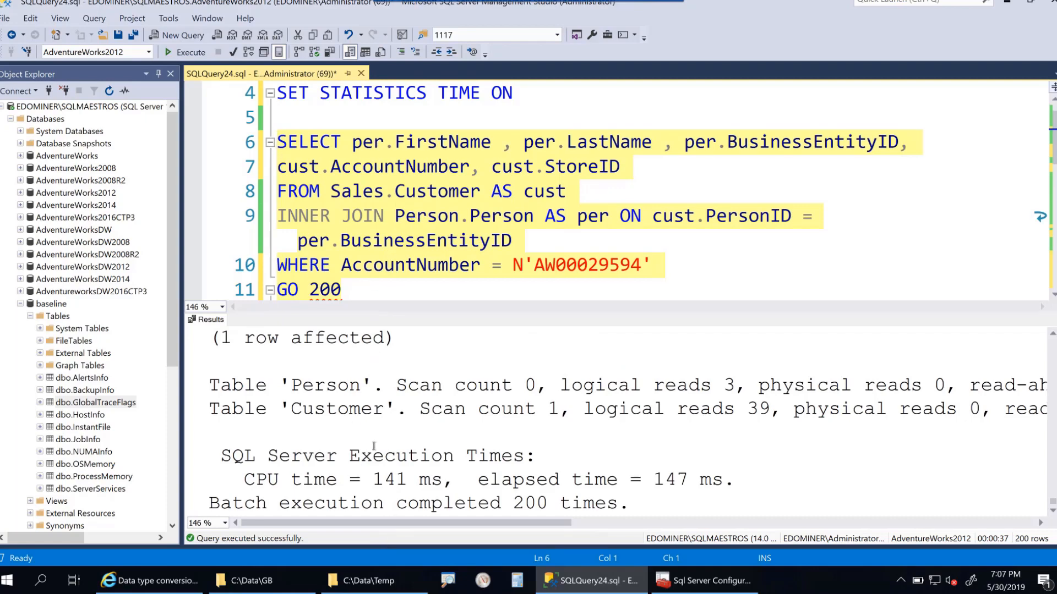
pyautogui.doubleClick(388, 410)
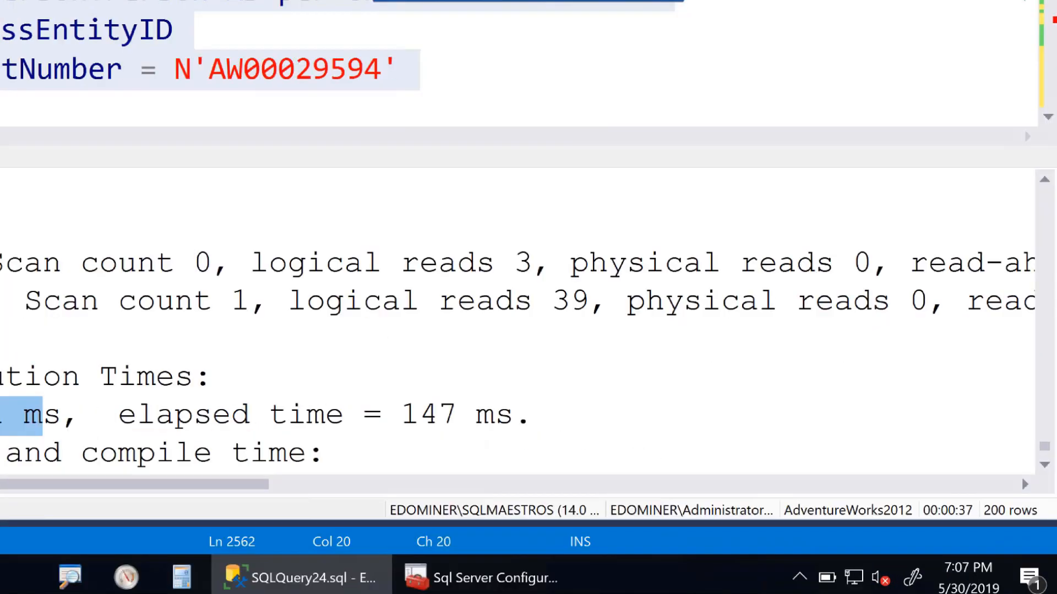
# - Delete the N prefix again so the batch compares the plain 'AW00029594' literal
pyautogui.scroll(-3)
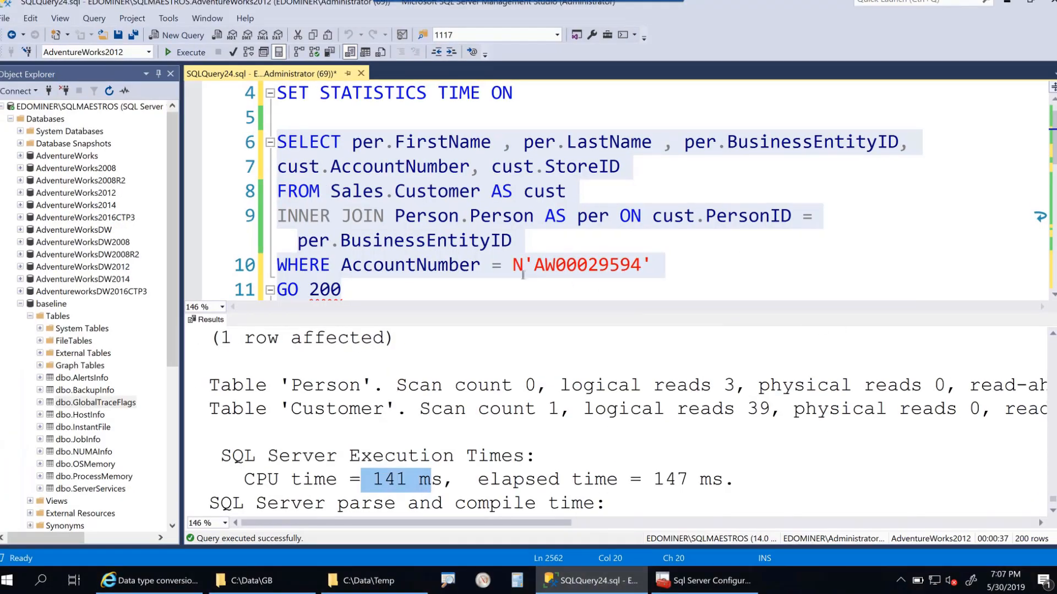
pyautogui.click(521, 266)
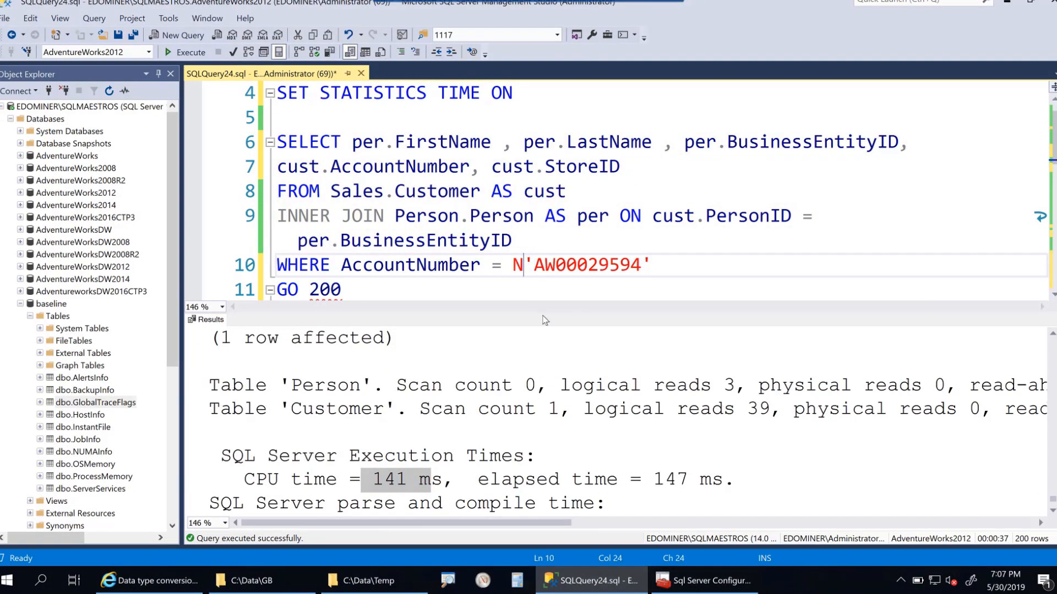
pyautogui.press('Backspace')
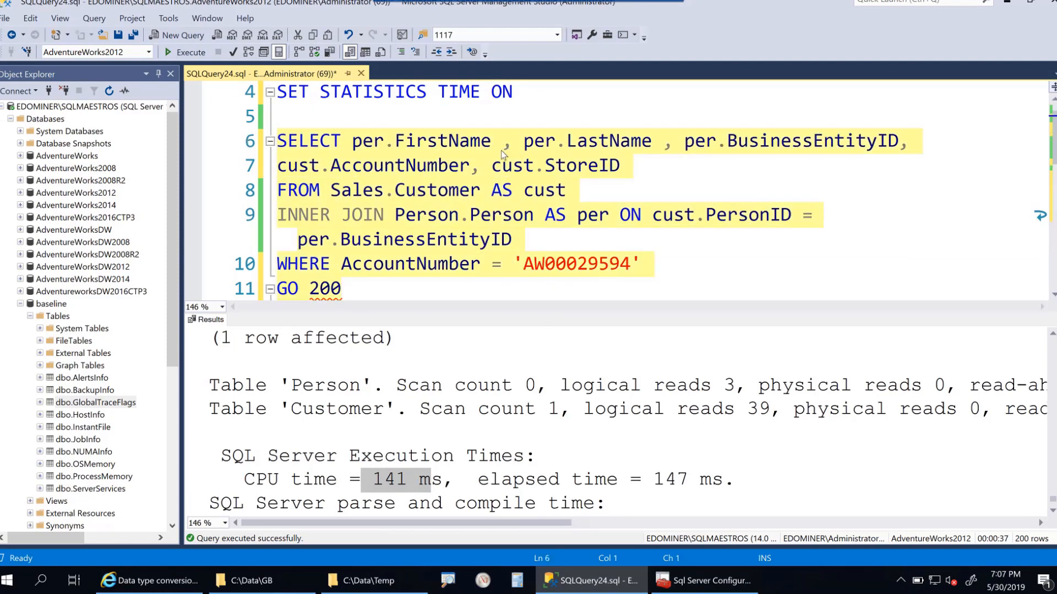
pyautogui.moveTo(415, 231)
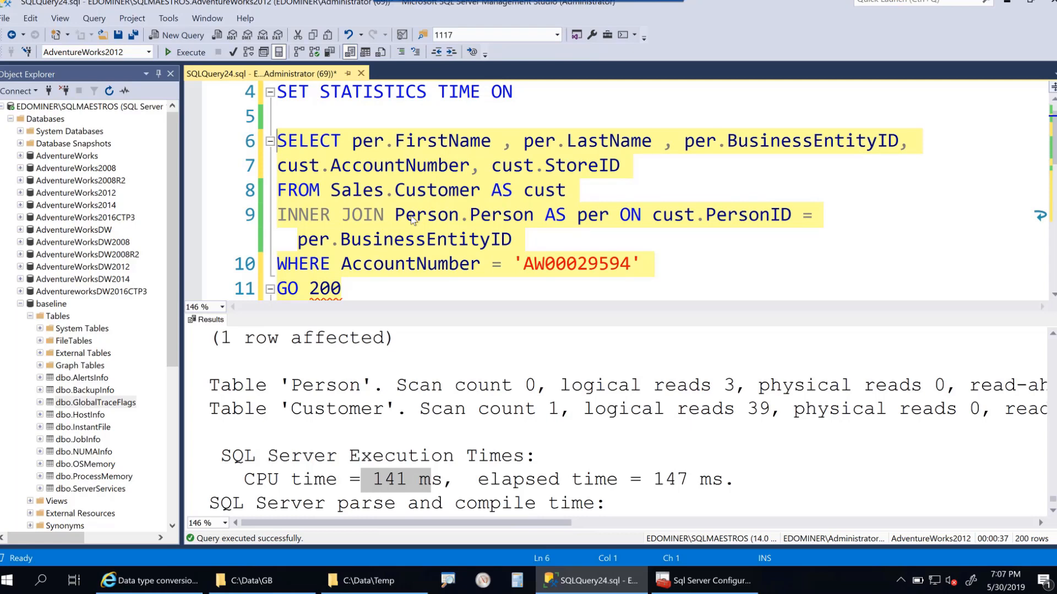
pyautogui.moveTo(190, 53)
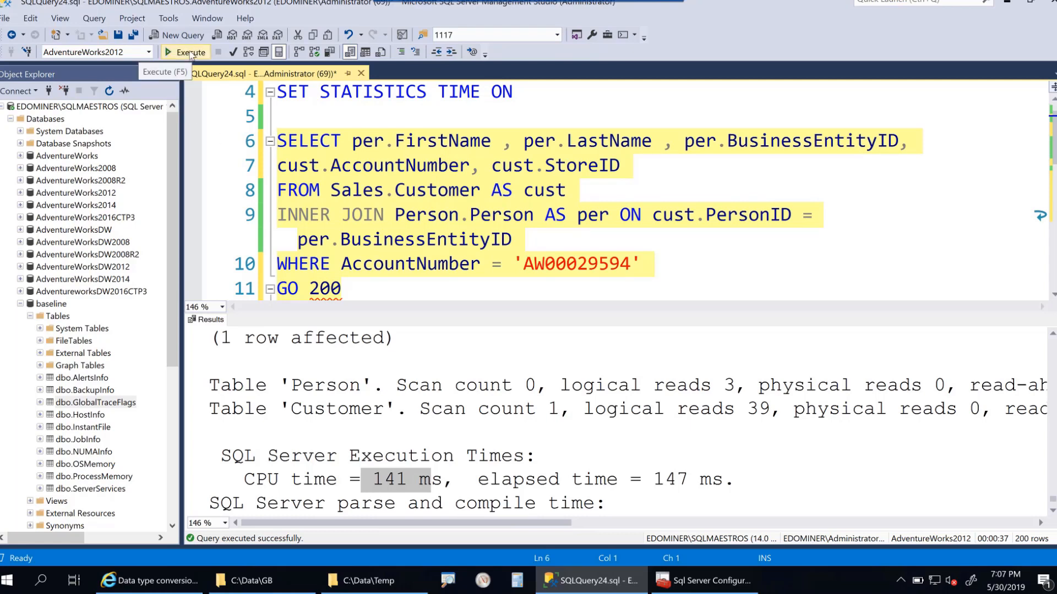
# - Execute the plain-literal batch 200 times, finishing in 7 s with 0 ms CPU per run
pyautogui.click(190, 52)
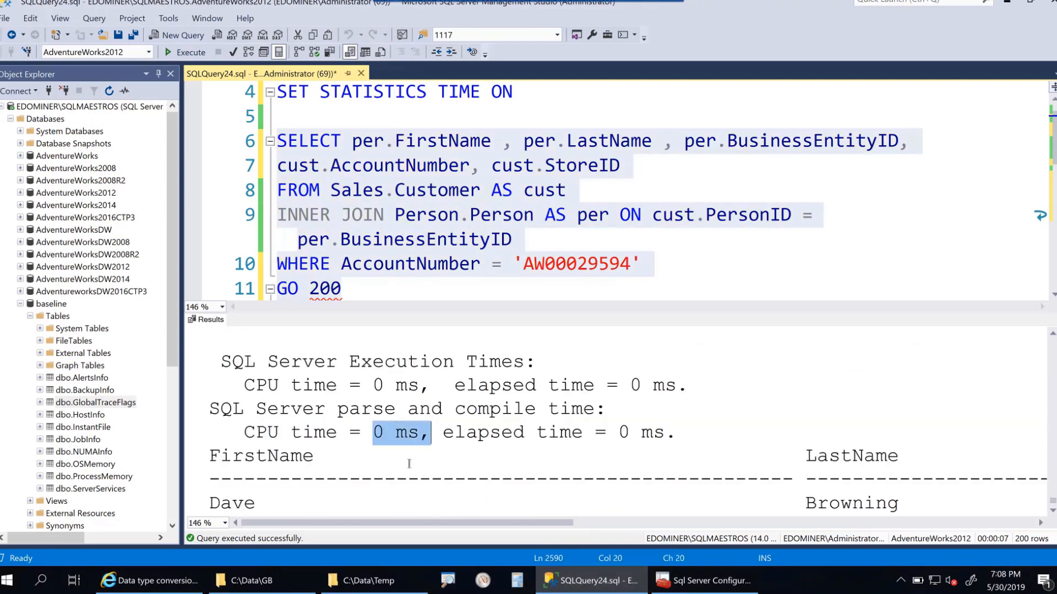
pyautogui.scroll(-3)
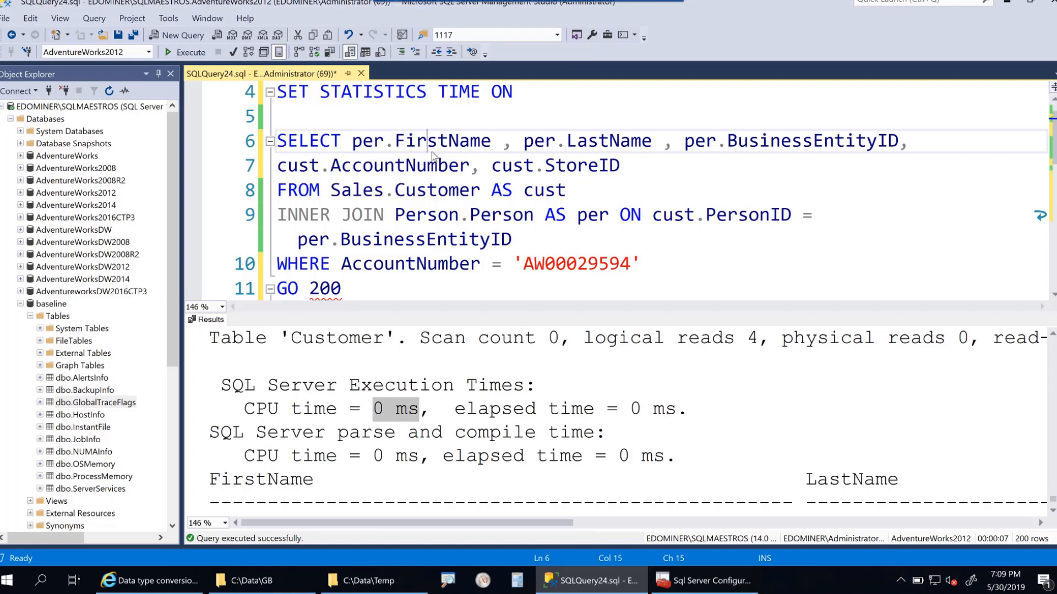
pyautogui.moveTo(631, 84)
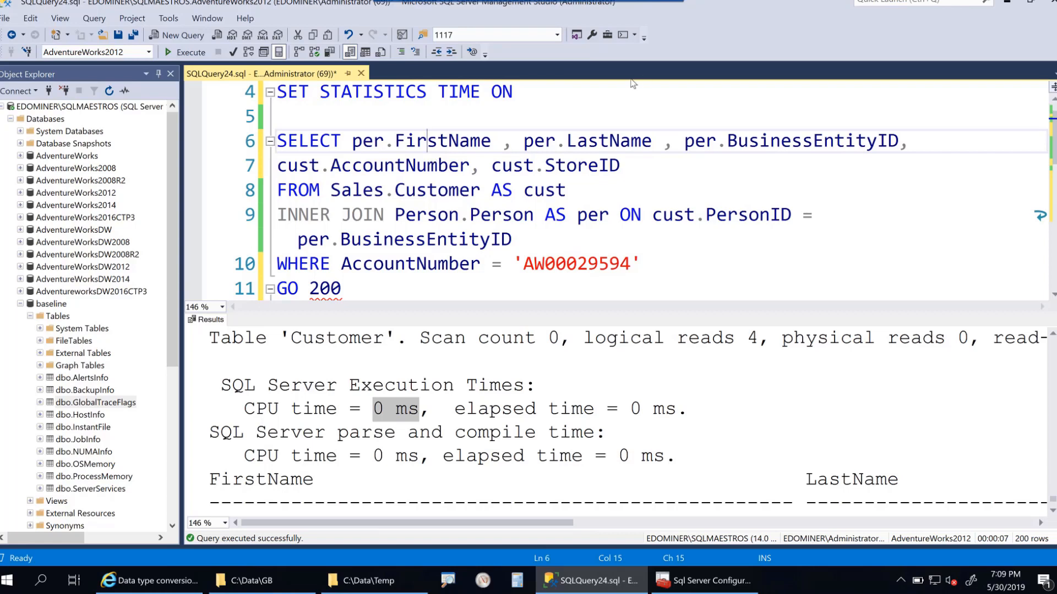
pyautogui.moveTo(582, 165)
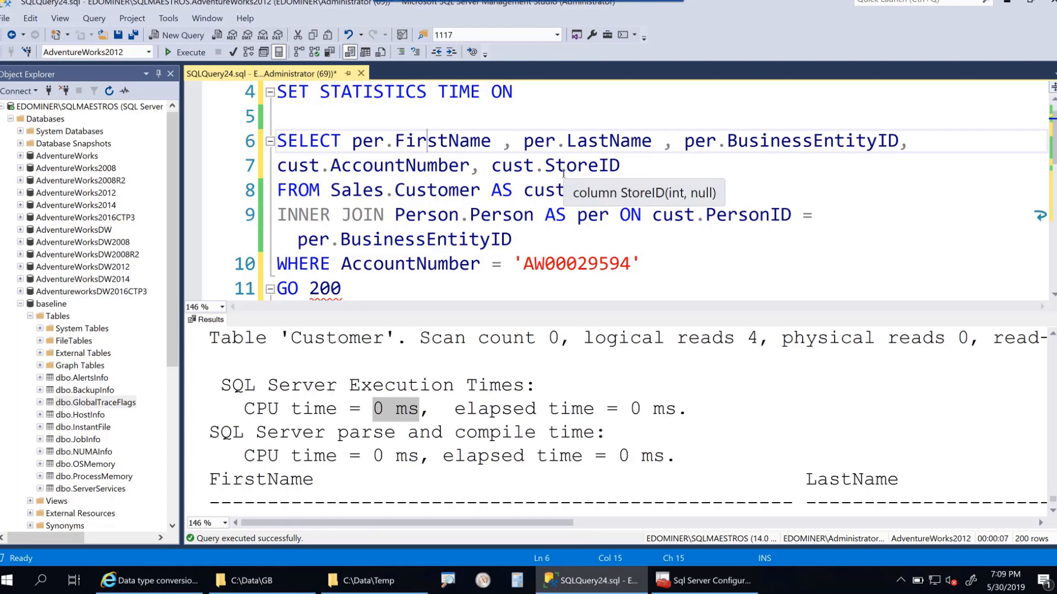
pyautogui.moveTo(446, 140)
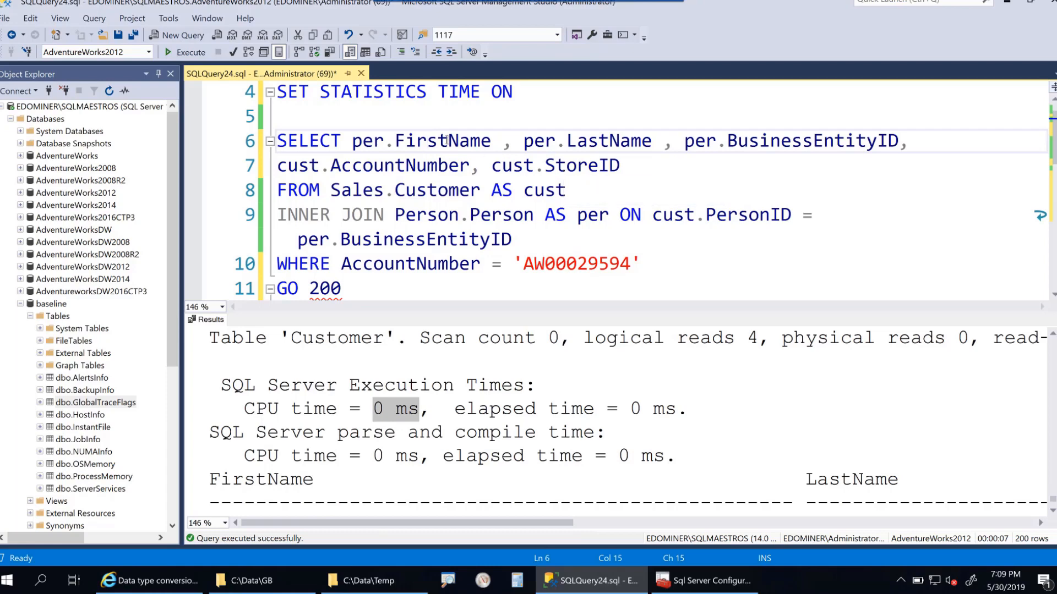